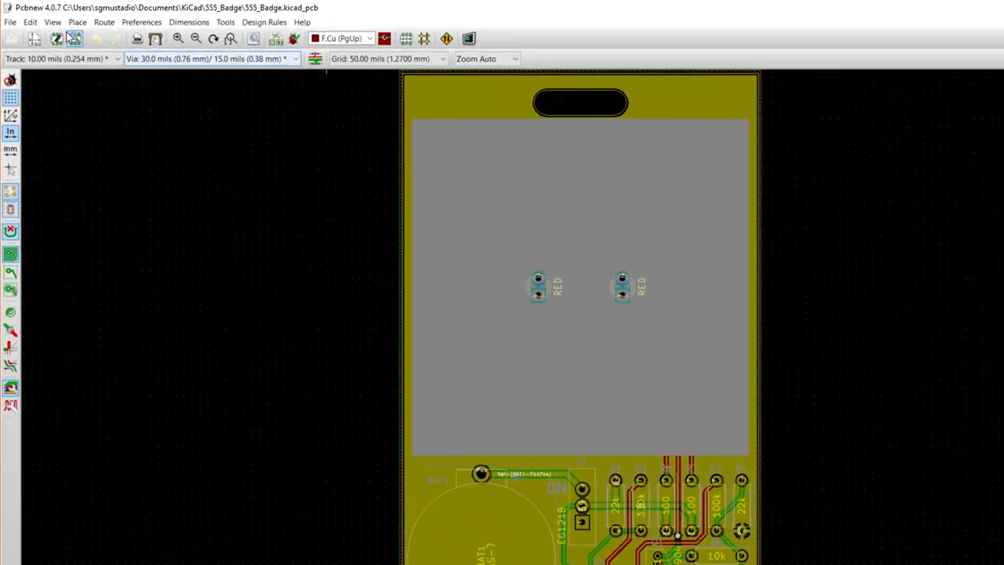
Set the Gerber plot output directory to the project-relative 'gerbers\' folder.
click(10, 21)
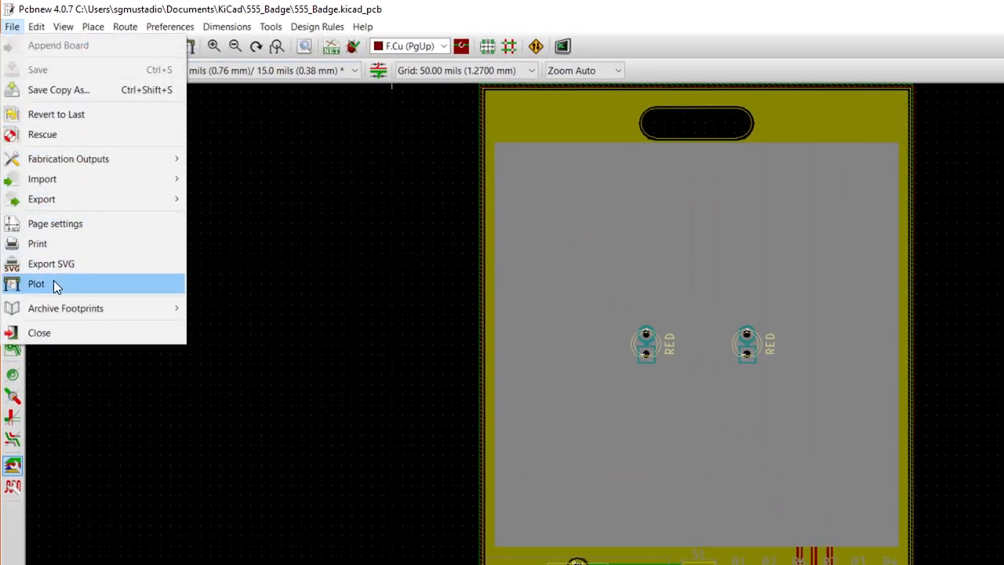
click(36, 283)
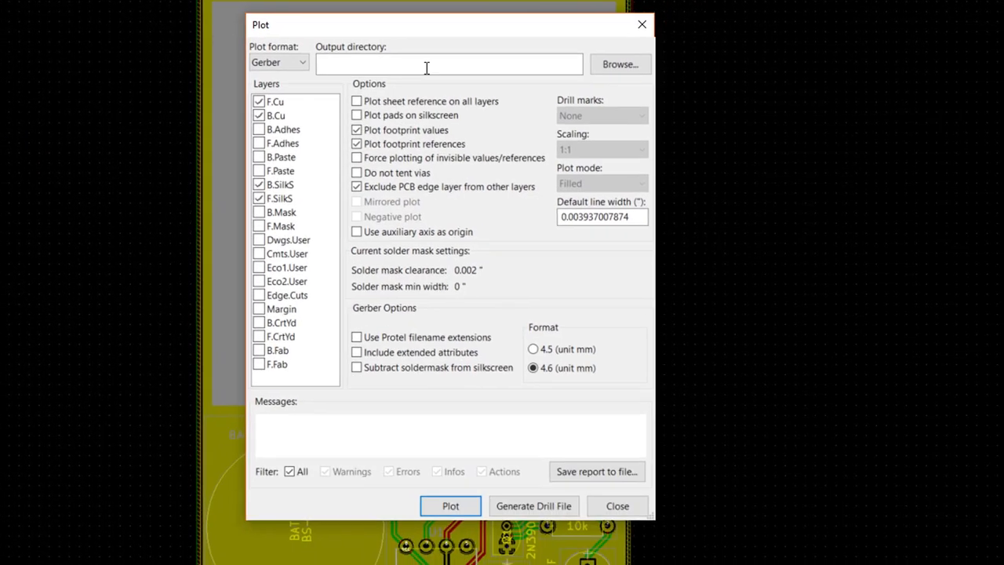
mouse_move(424, 64)
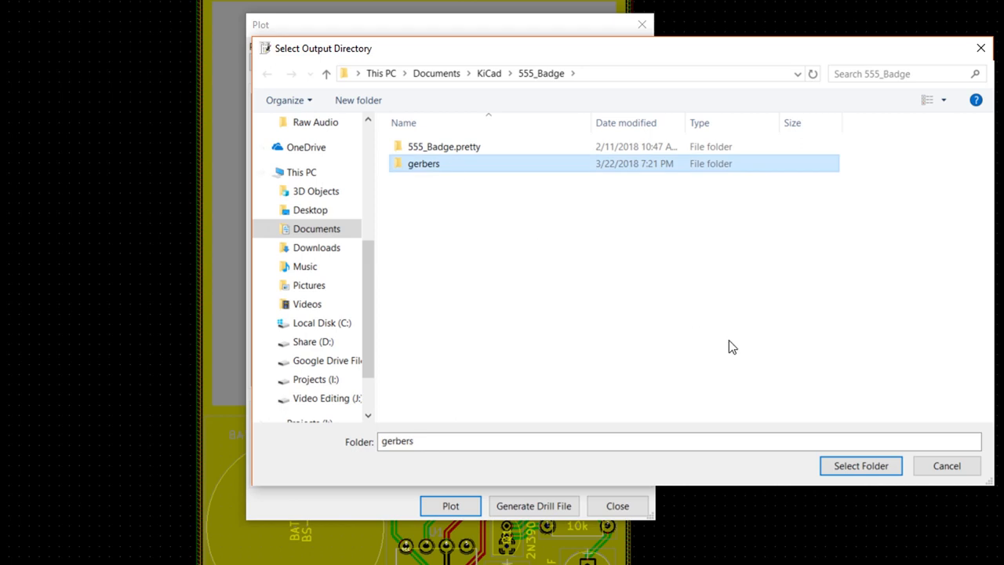
click(860, 465)
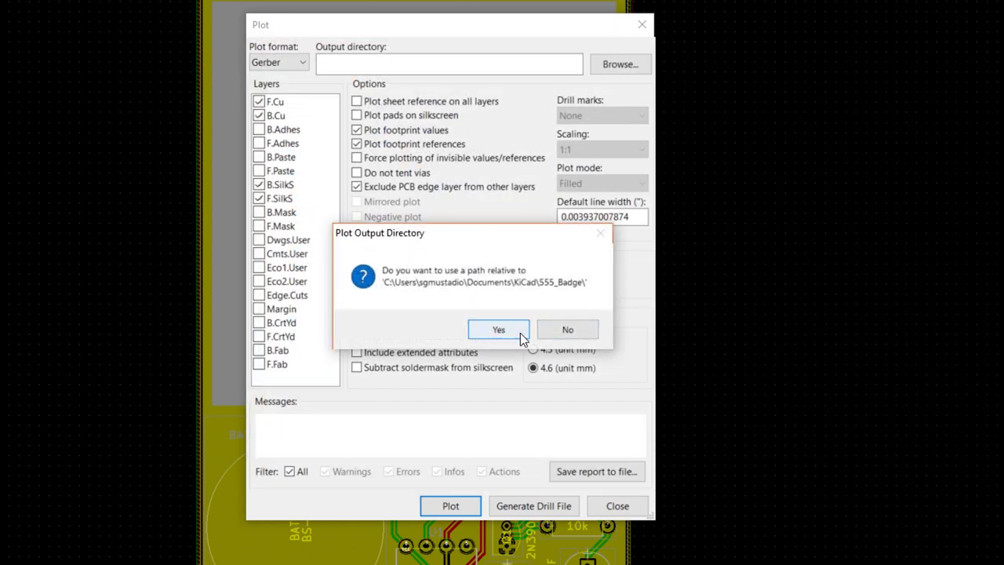
click(498, 328)
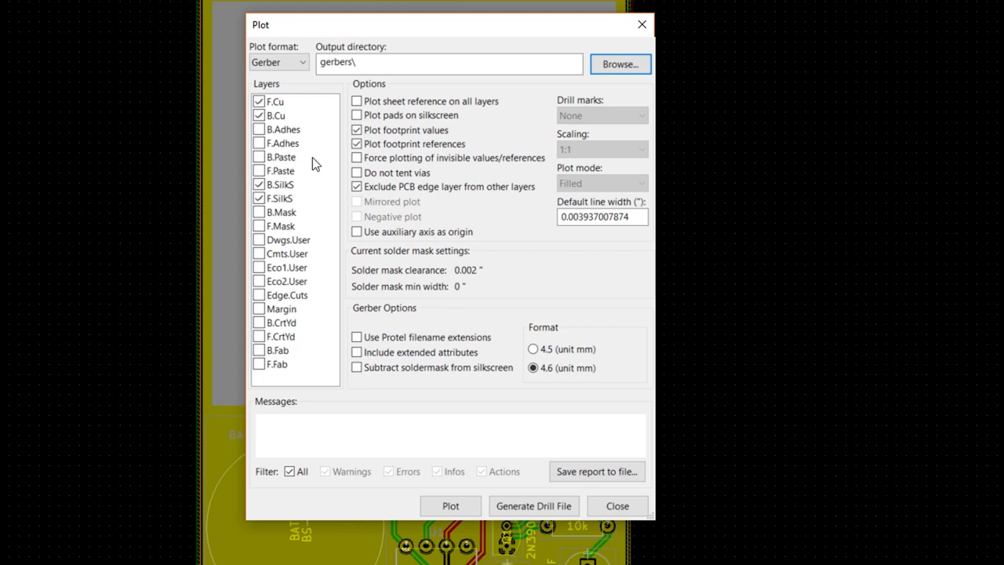
mouse_move(313, 248)
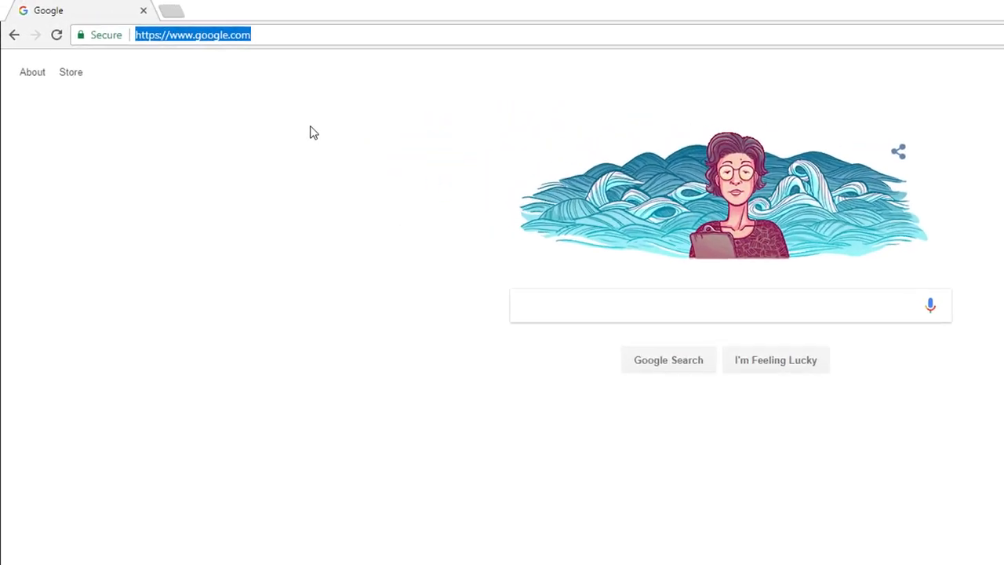
Go to oshpark.com and read the KiCad Generating Gerbers layers and plot options.
text(oshpark.com)
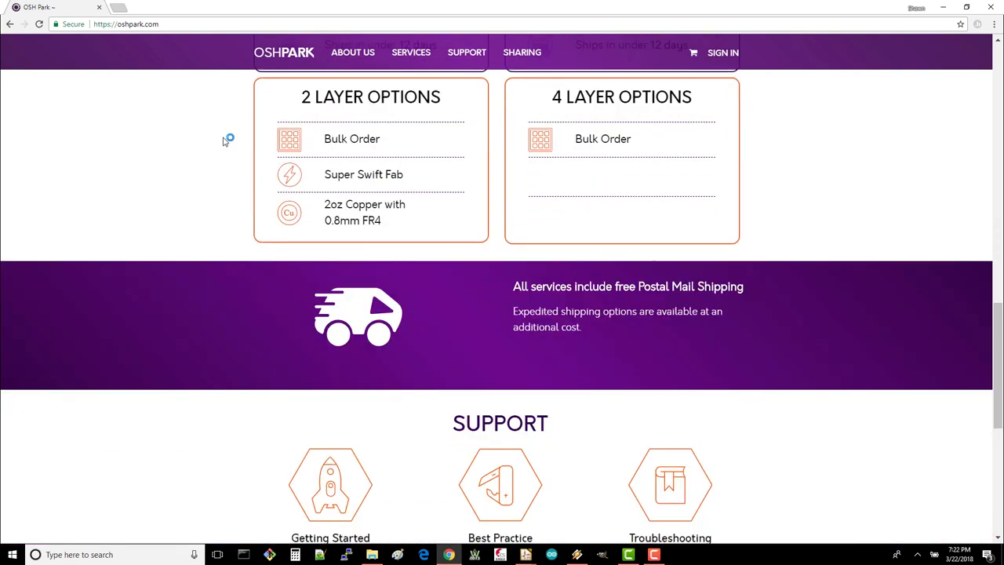
scroll(down, 3)
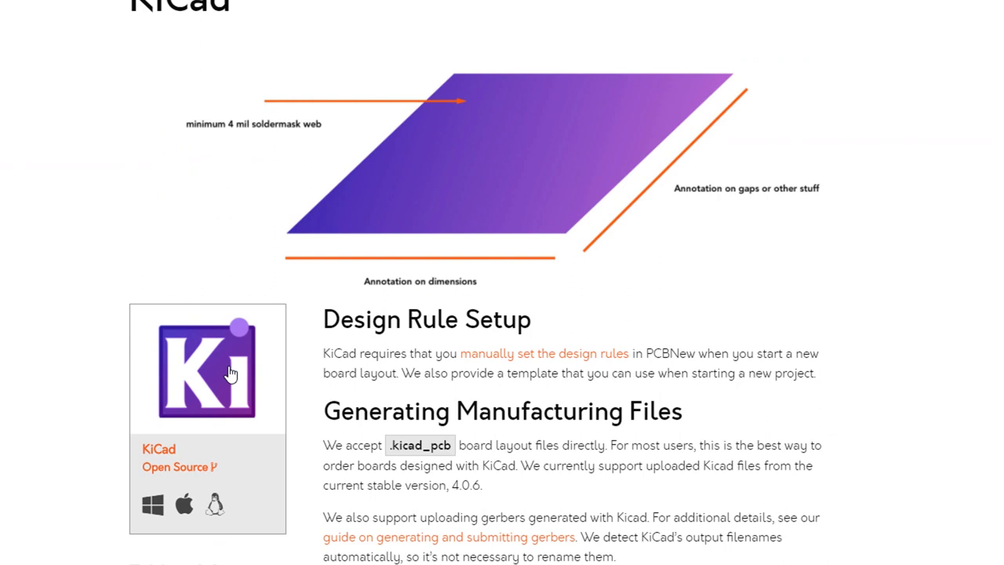
scroll(down, 3)
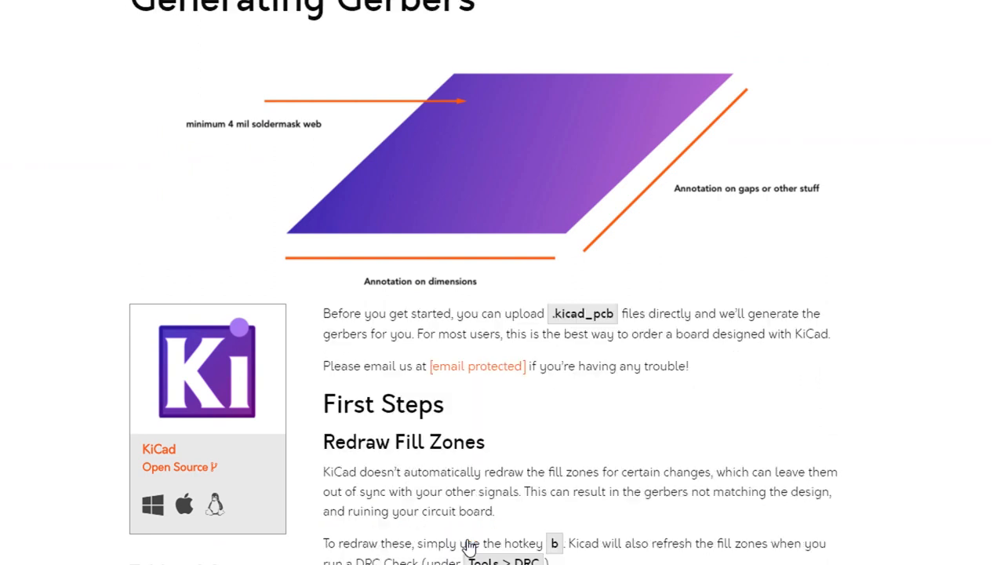
scroll(down, 3)
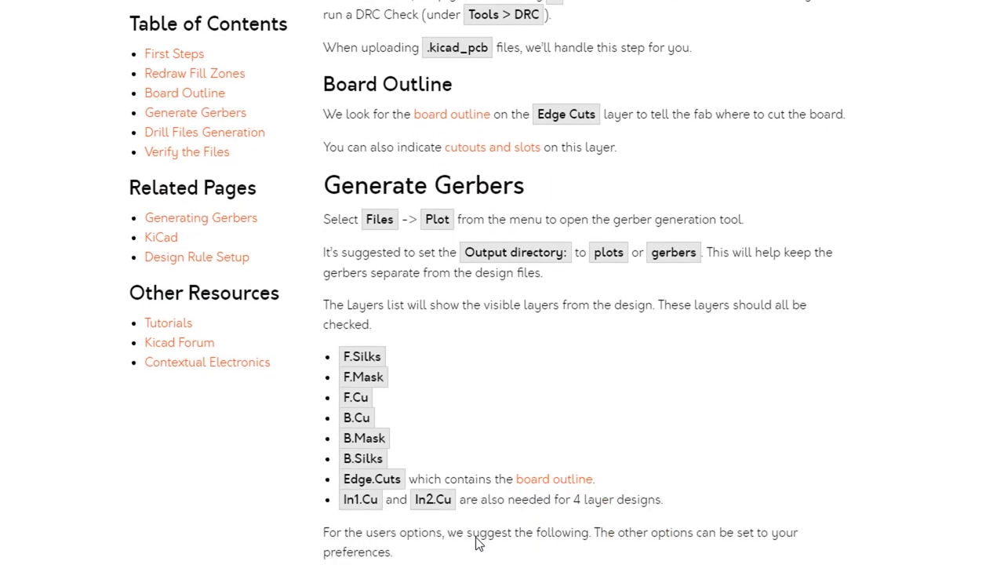
scroll(down, 3)
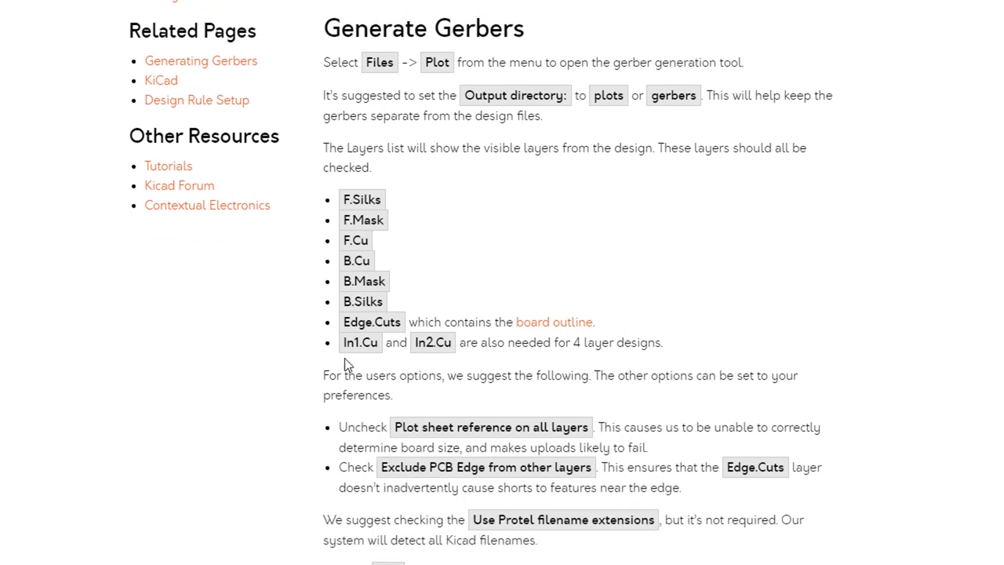
mouse_move(414, 206)
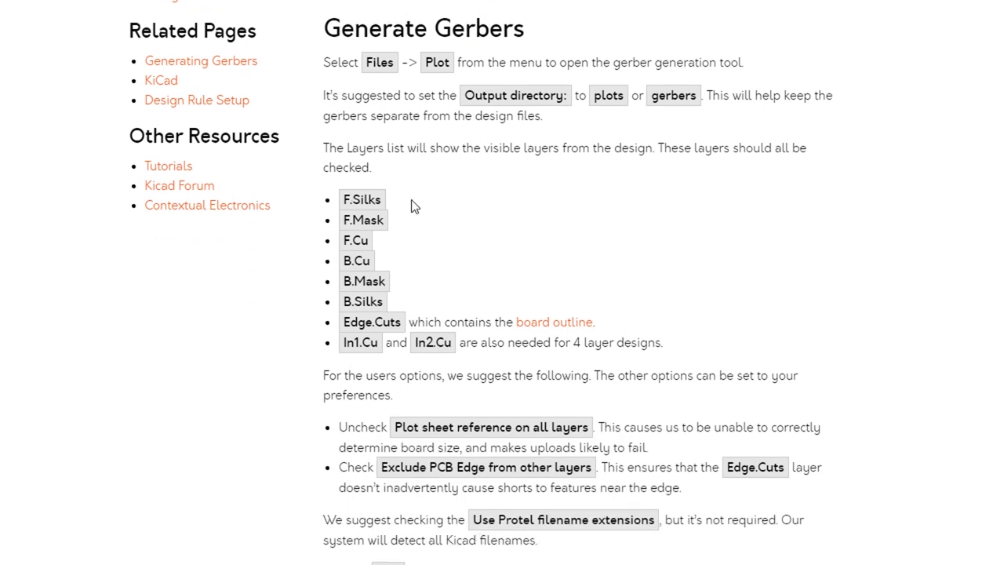
mouse_move(408, 234)
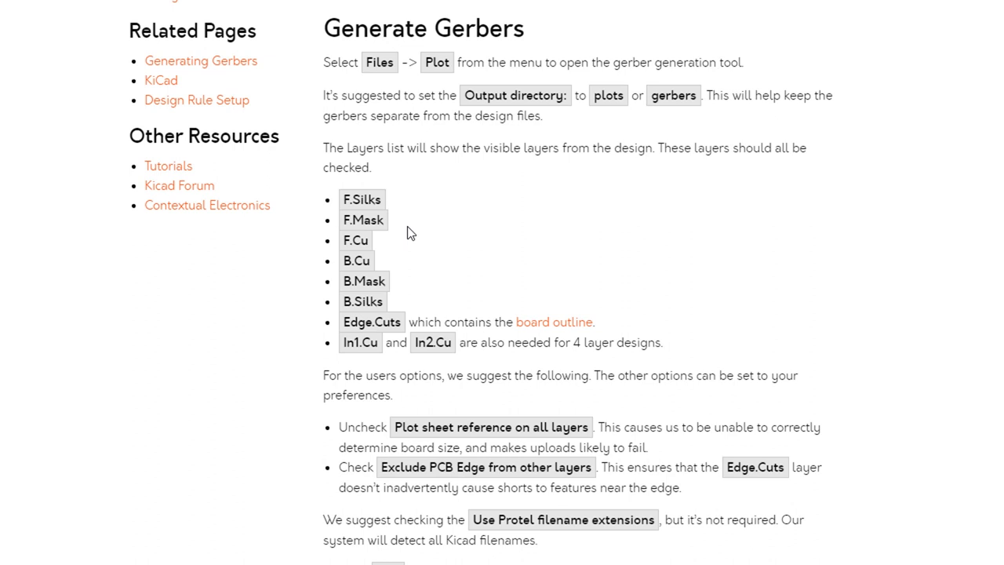
mouse_move(444, 342)
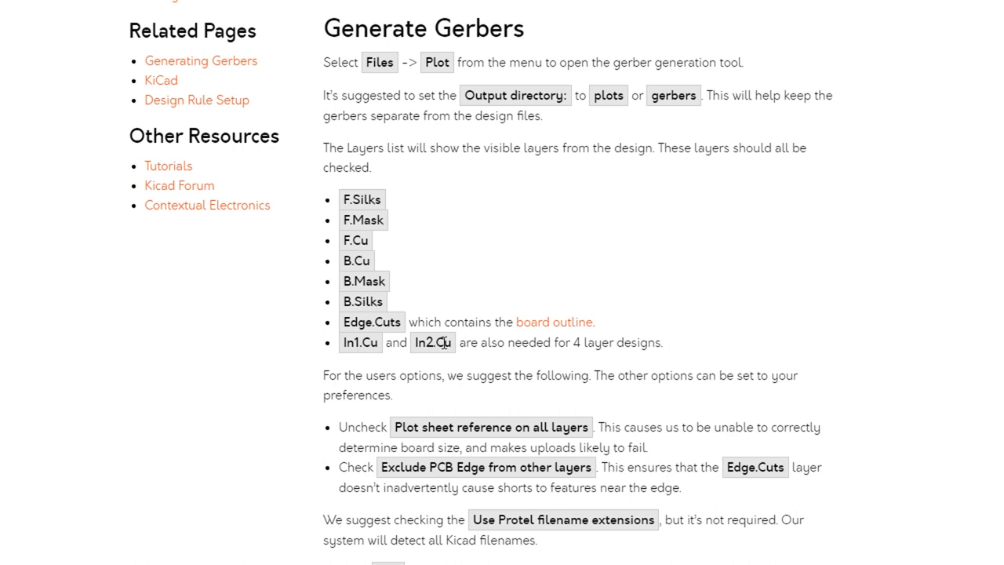
scroll(down, 3)
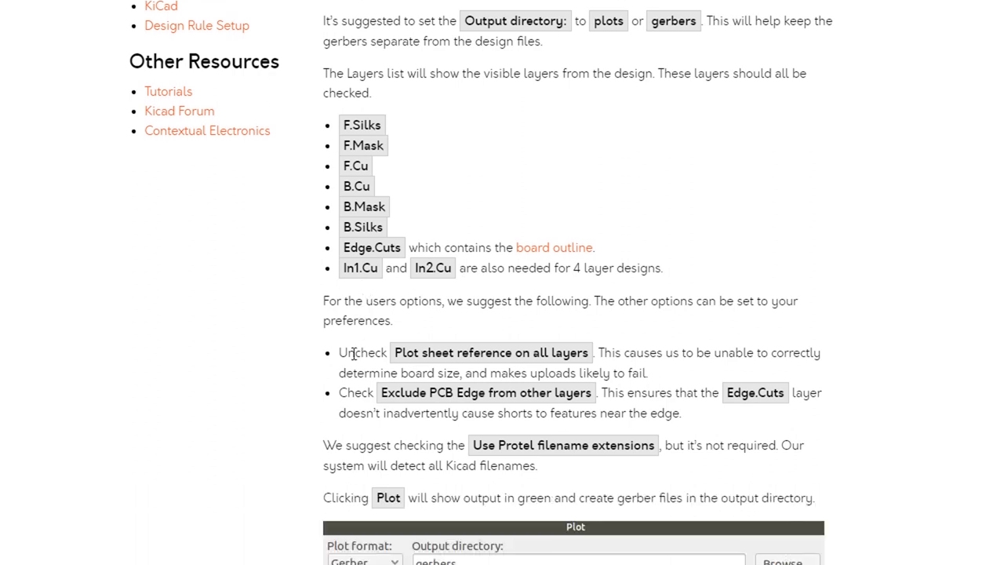
scroll(down, 3)
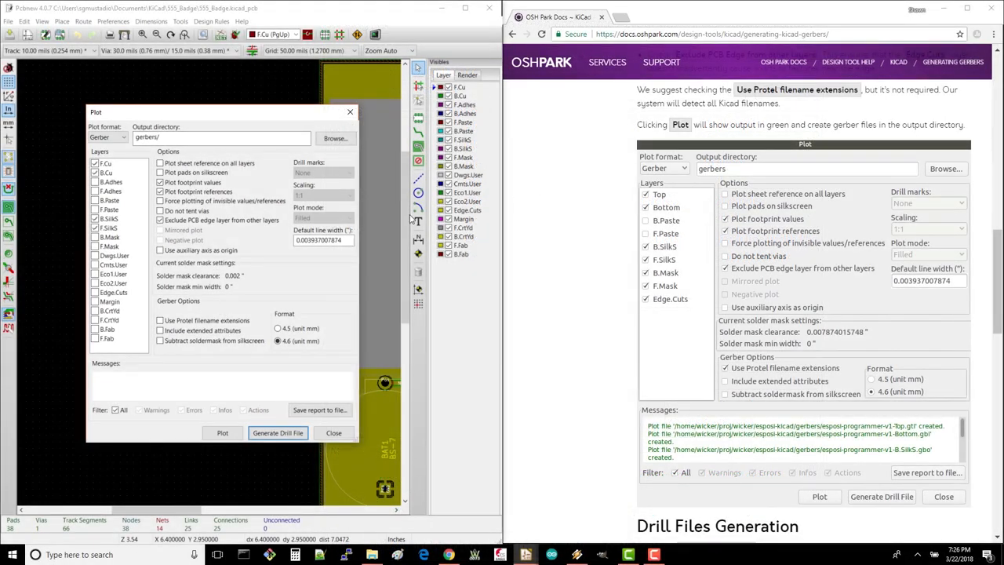
mouse_move(439, 290)
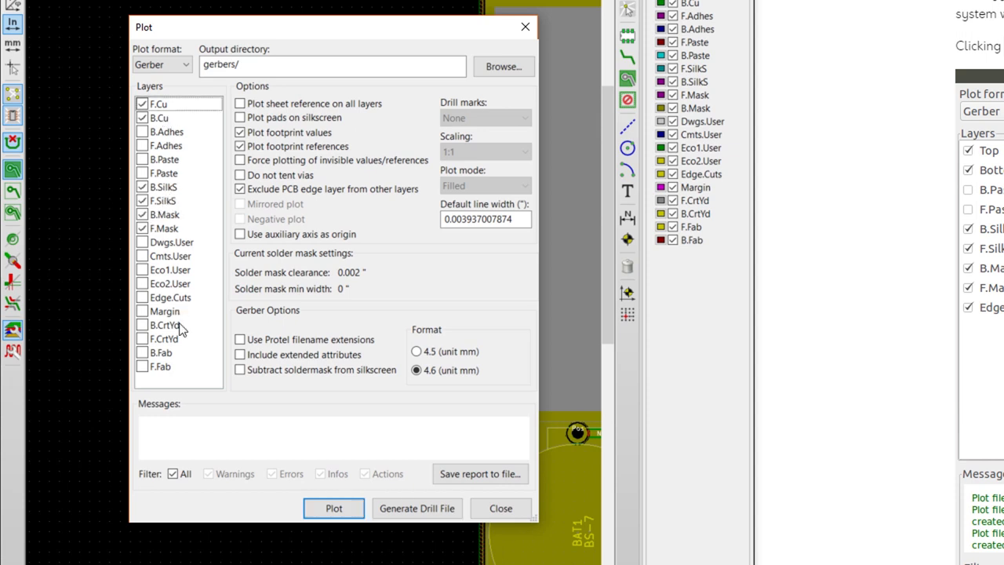
Add mask and Edge.Cuts layers, skip footprint values, use Protel extensions, and plot.
click(142, 297)
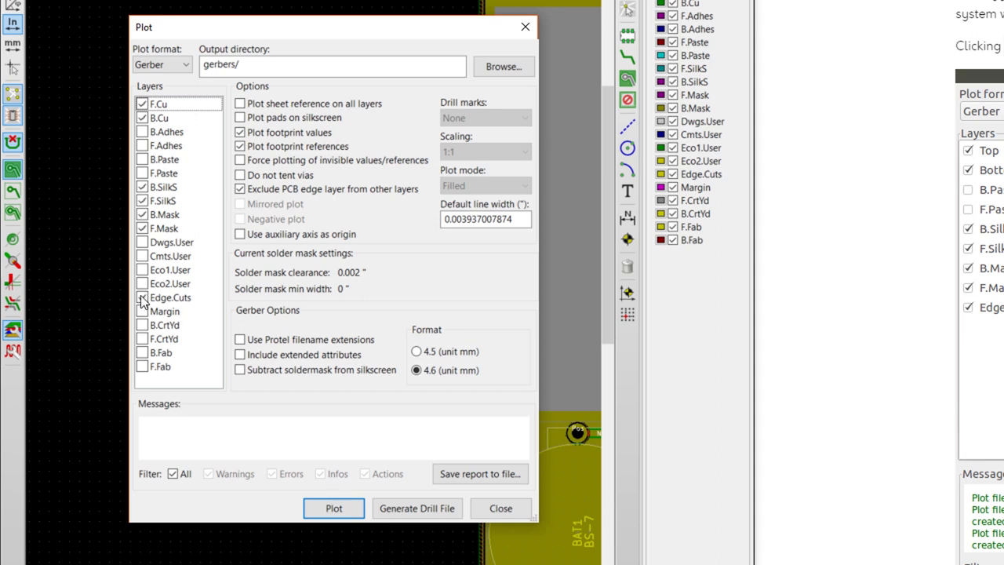
click(142, 297)
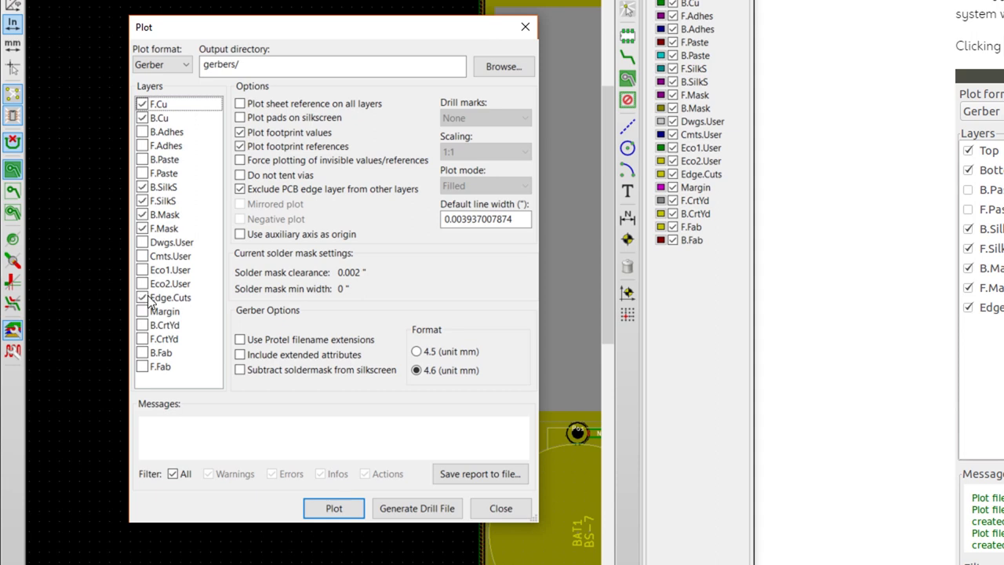
mouse_move(210, 294)
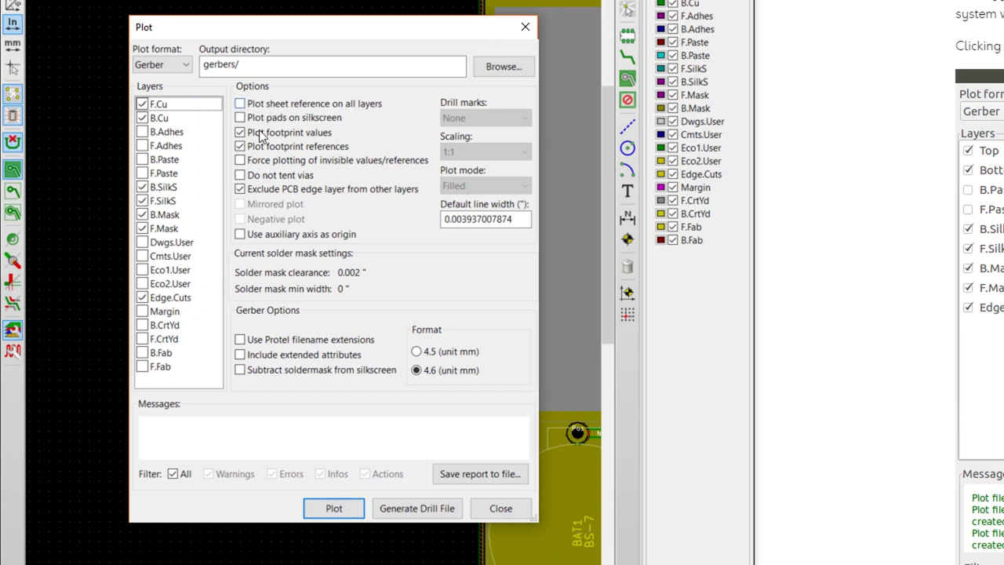
mouse_move(240, 188)
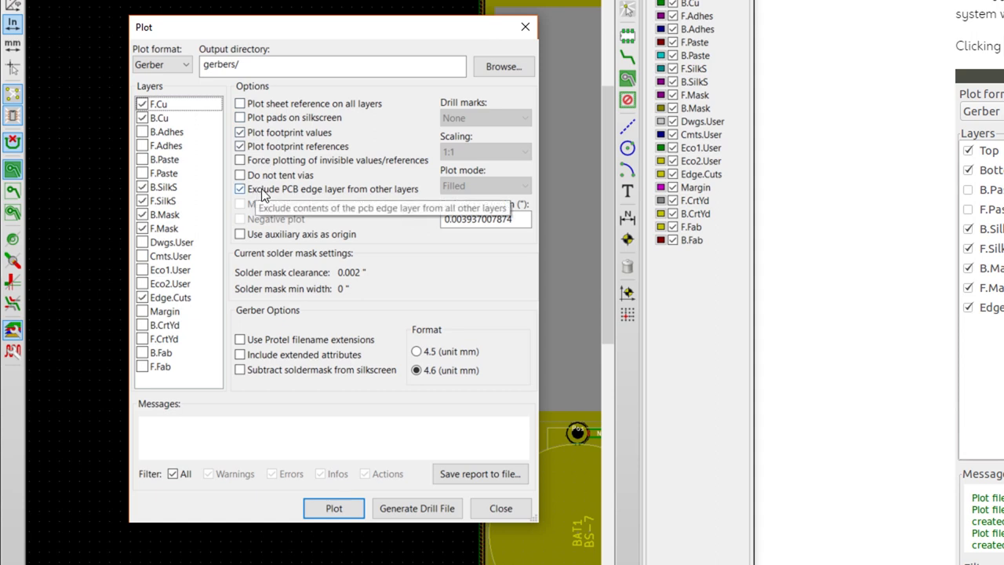
mouse_move(308, 194)
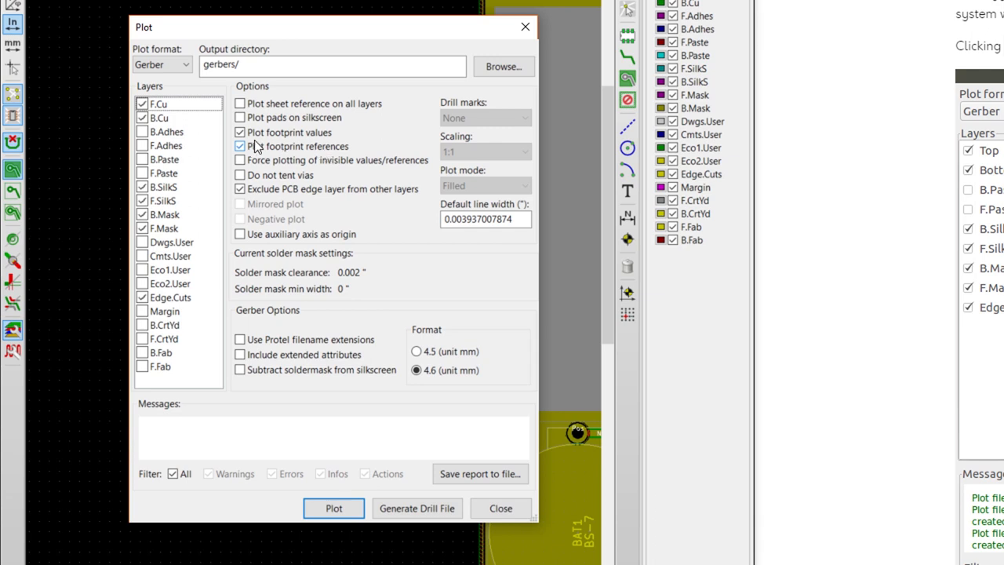
click(239, 132)
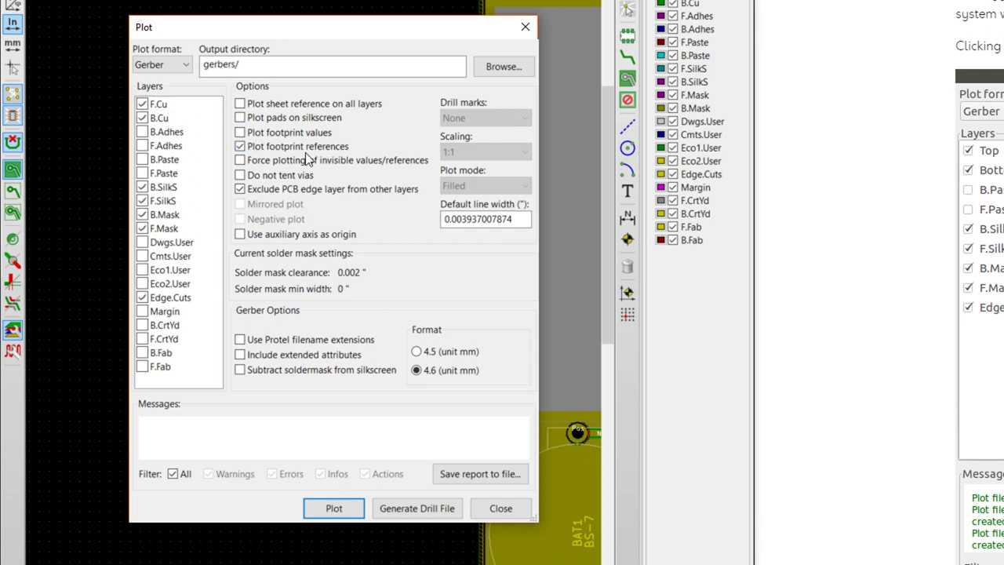
mouse_move(240, 339)
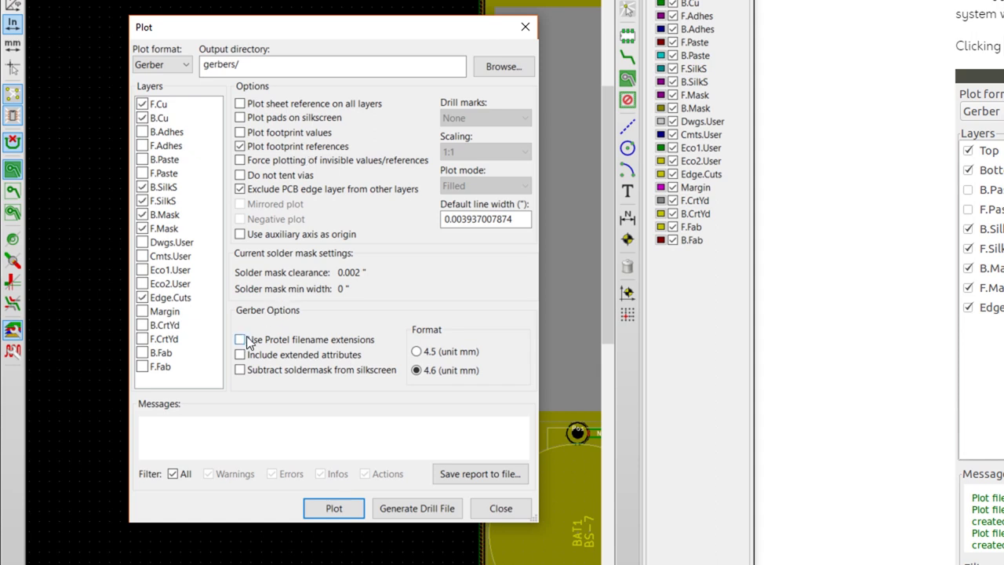
click(240, 338)
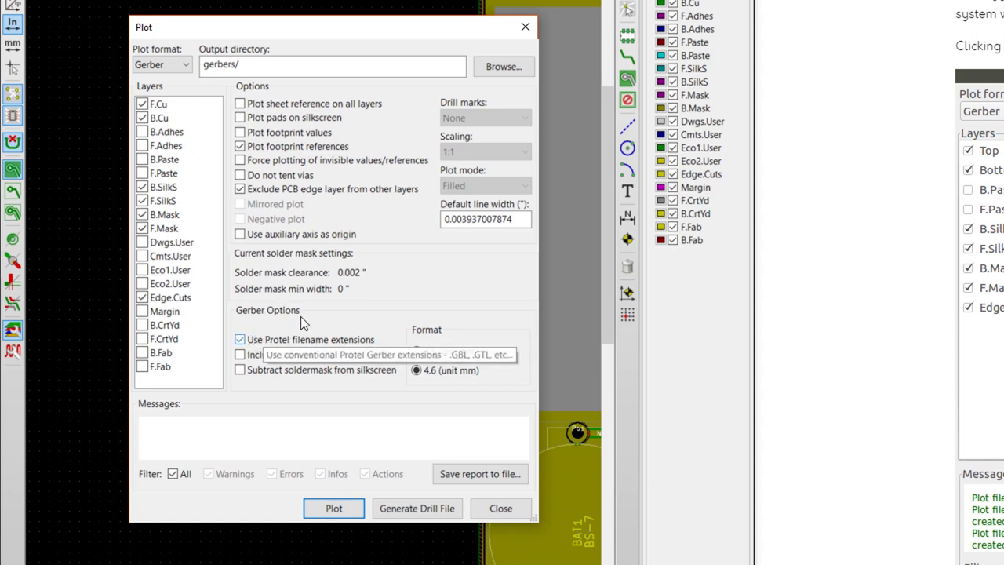
click(333, 507)
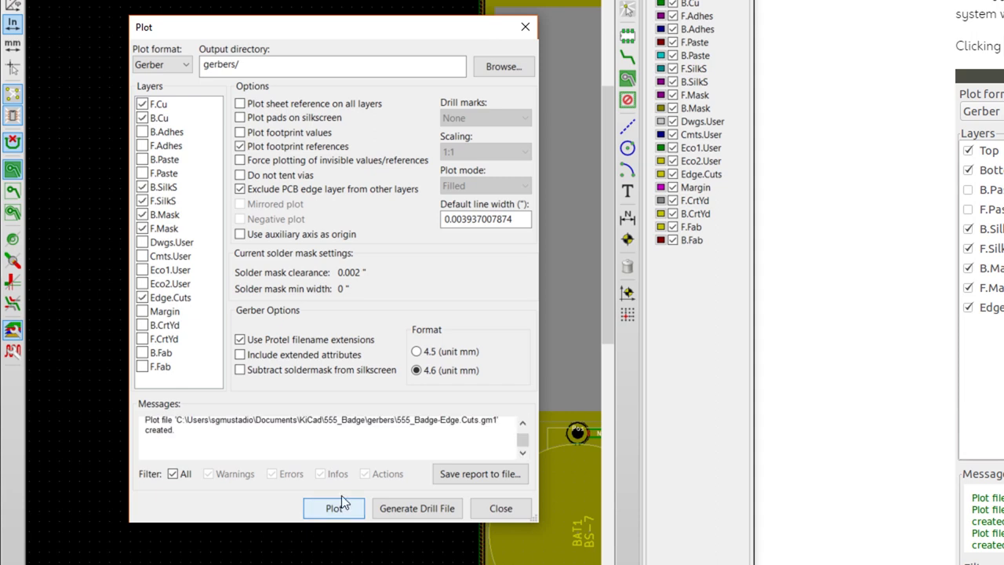
mouse_move(300, 410)
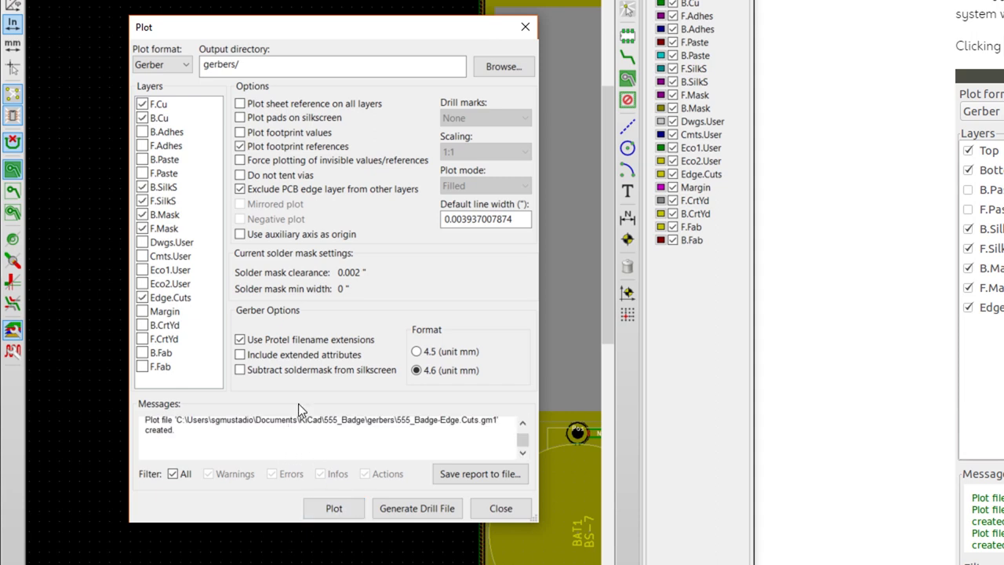
mouse_move(399, 326)
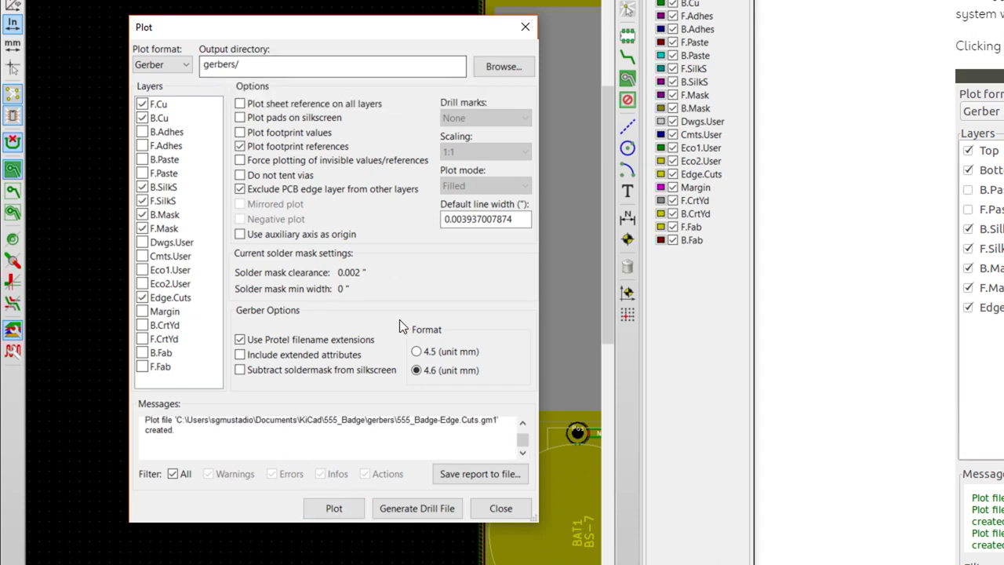
mouse_move(398, 296)
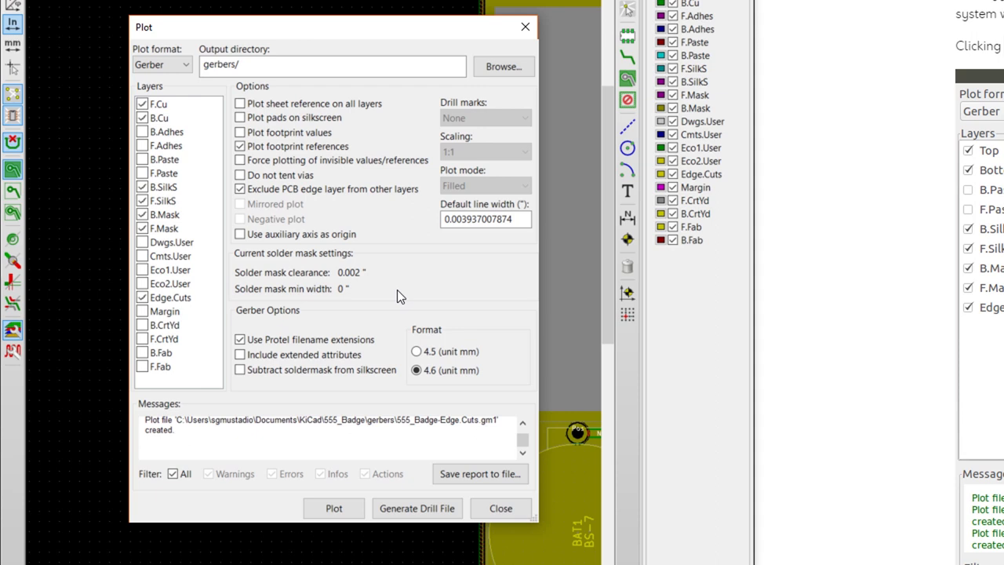
Generate 555_Badge.drl into the gerbers folder, then close the drill and plot dialogs.
click(417, 509)
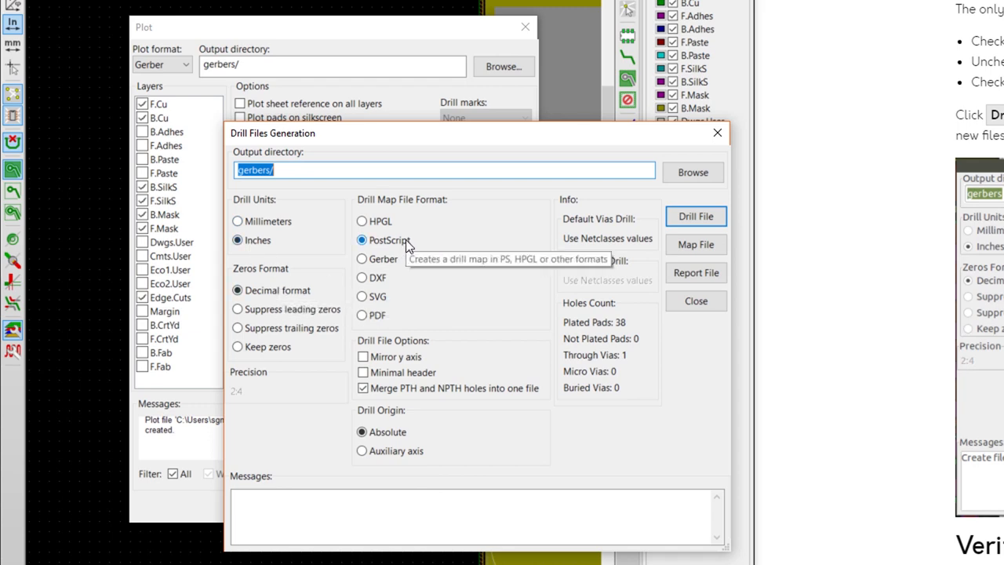
mouse_move(696, 216)
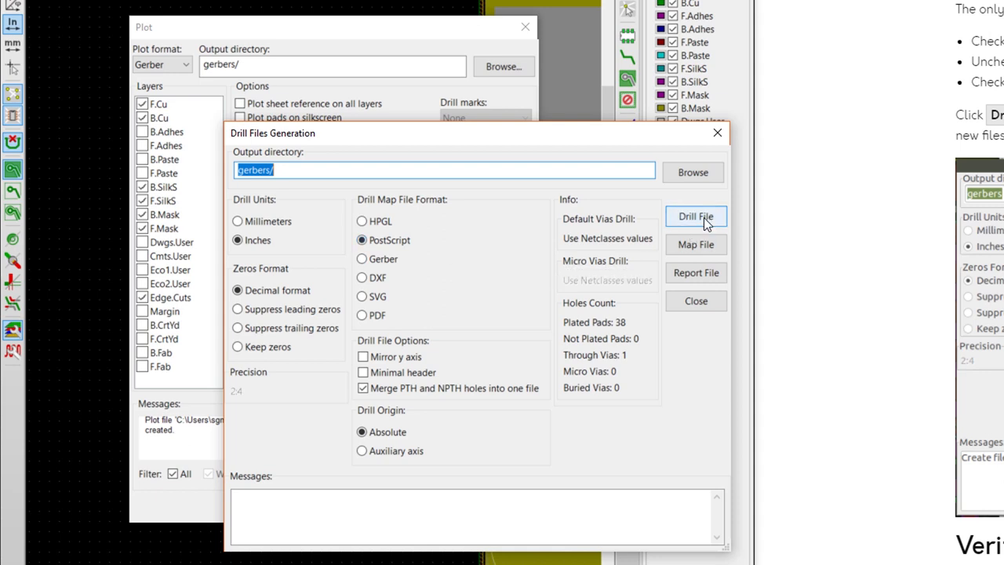
click(695, 216)
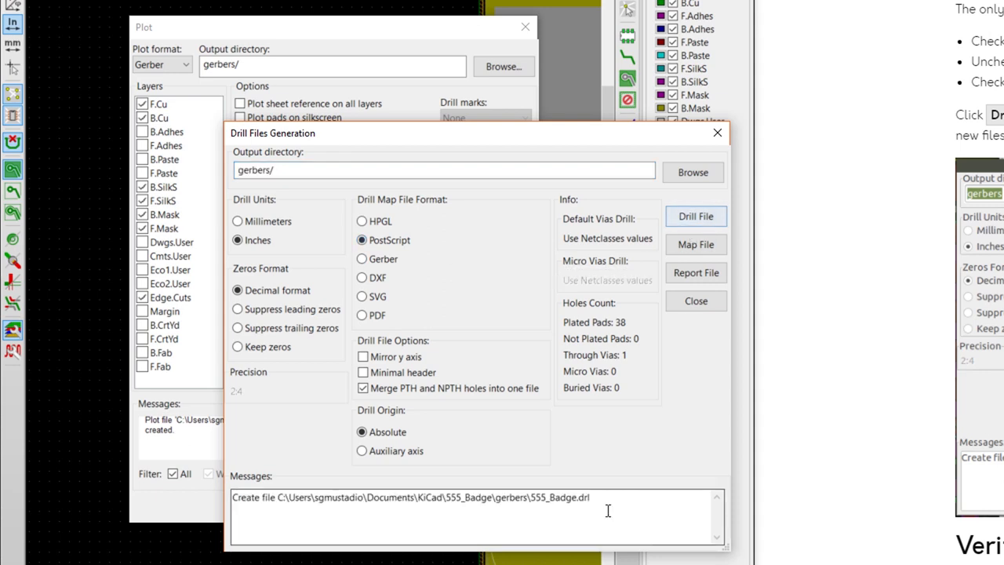
click(695, 300)
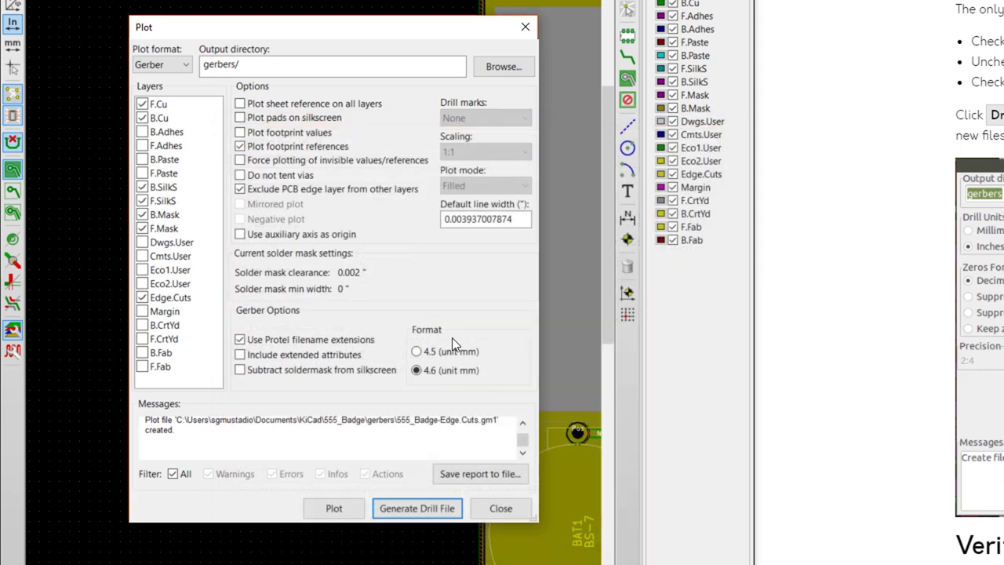
click(500, 508)
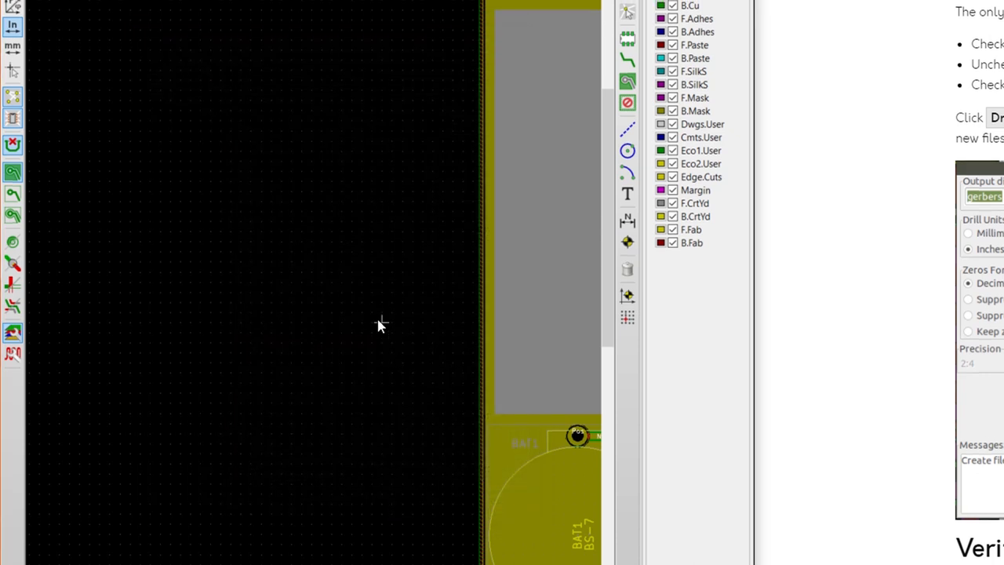
click(13, 33)
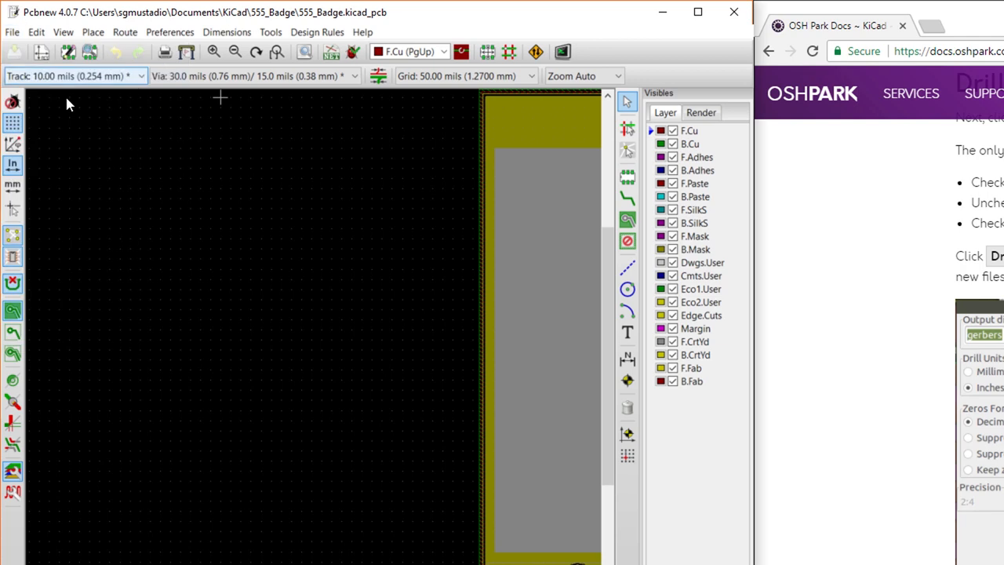
mouse_move(340, 341)
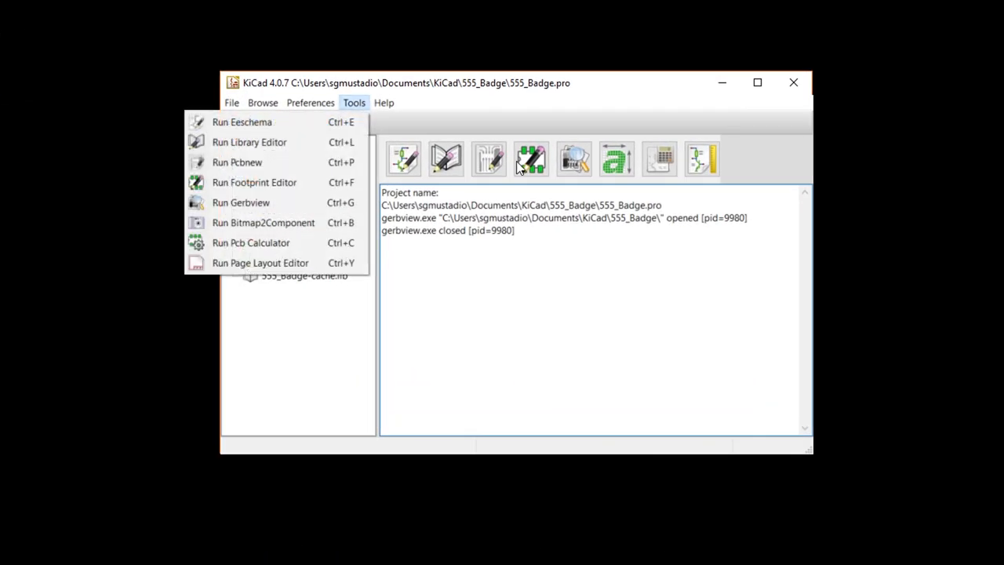
Launch GerbView and load 555_Badge.drl from the gerbers folder, listing all files.
click(240, 202)
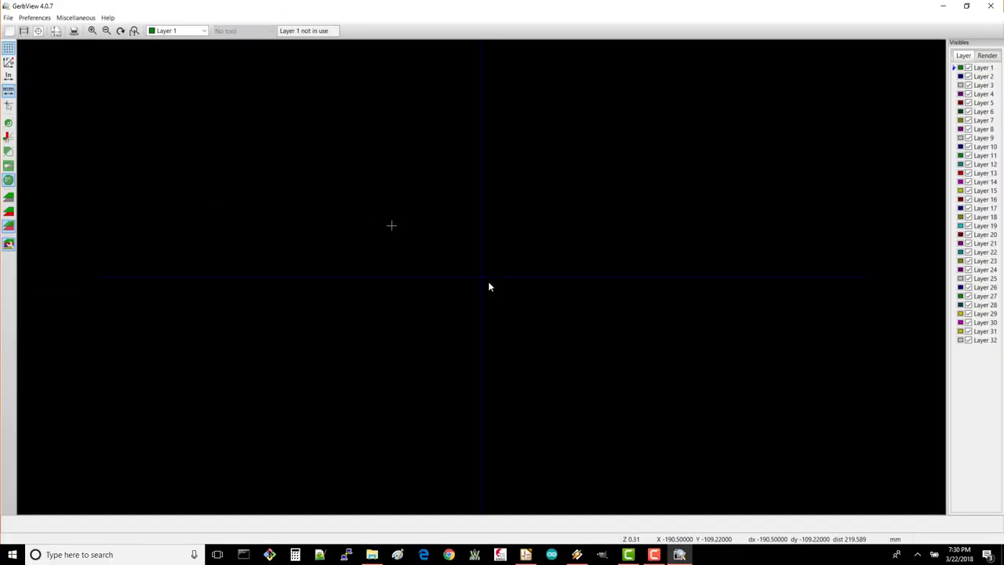
click(23, 31)
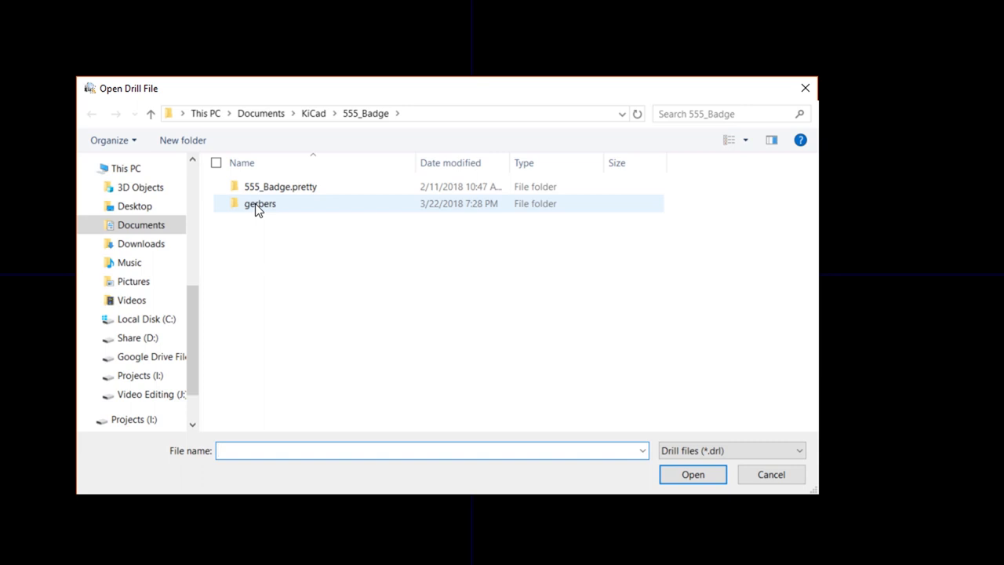
double_click(260, 203)
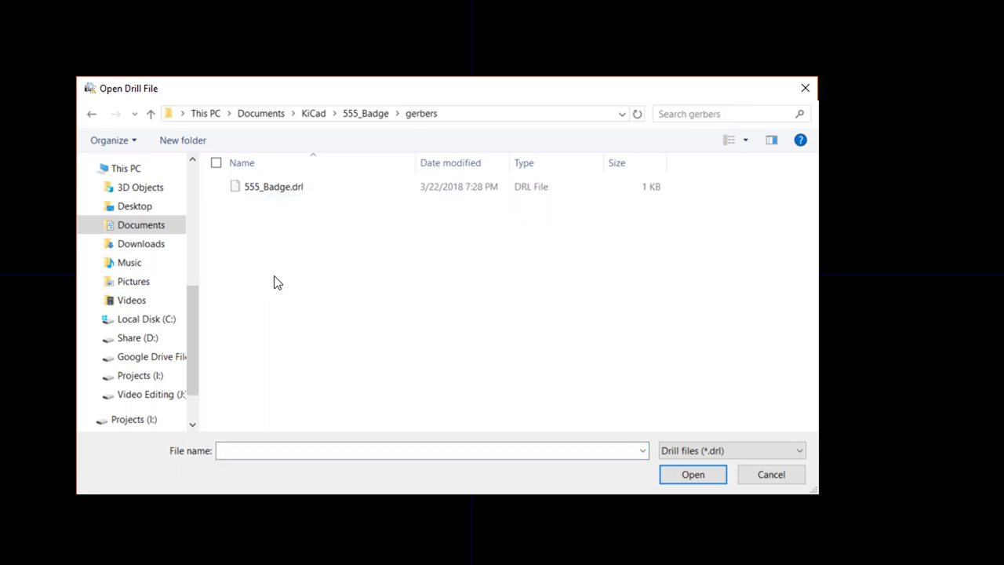
click(729, 450)
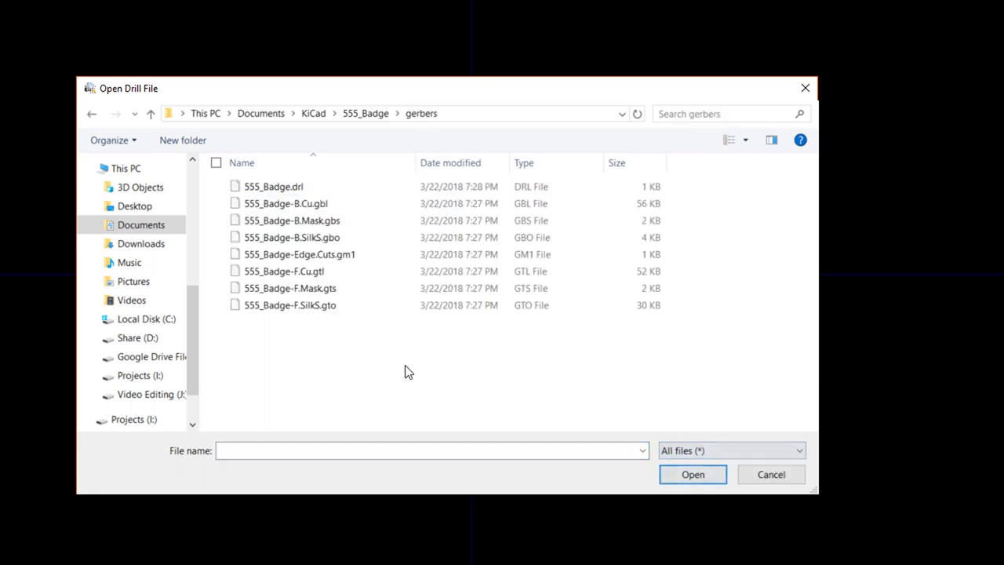
click(273, 185)
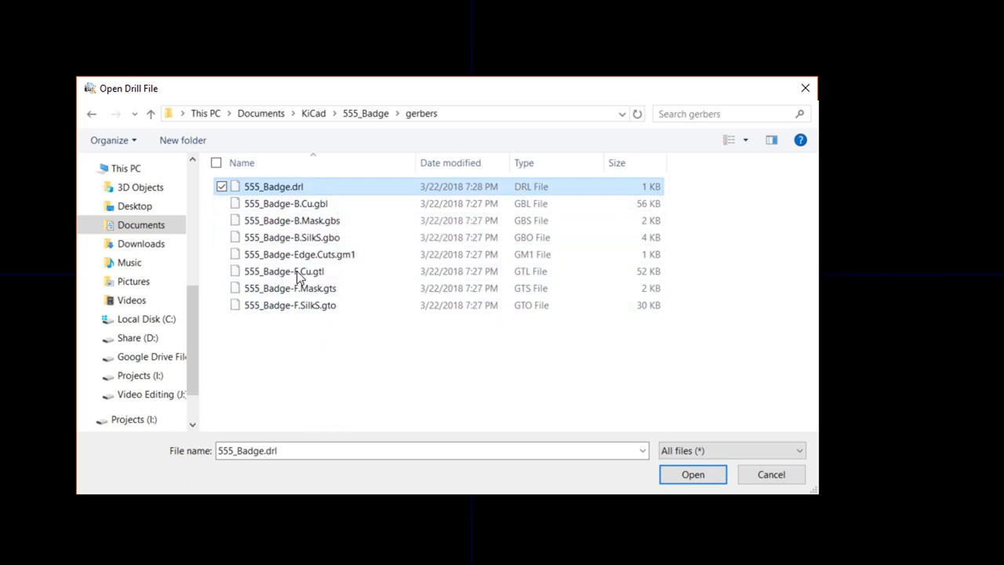
mouse_move(271, 188)
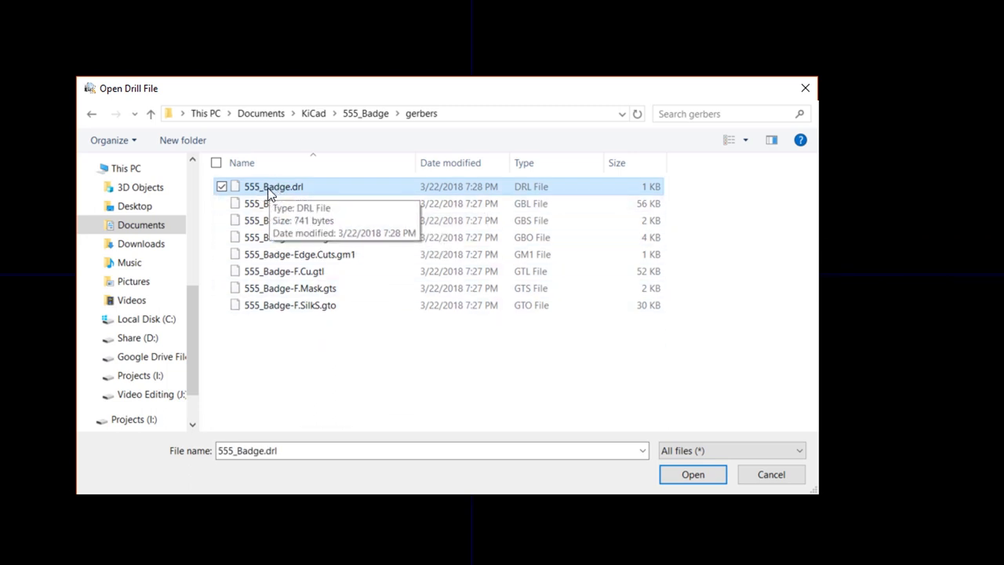
mouse_move(627, 420)
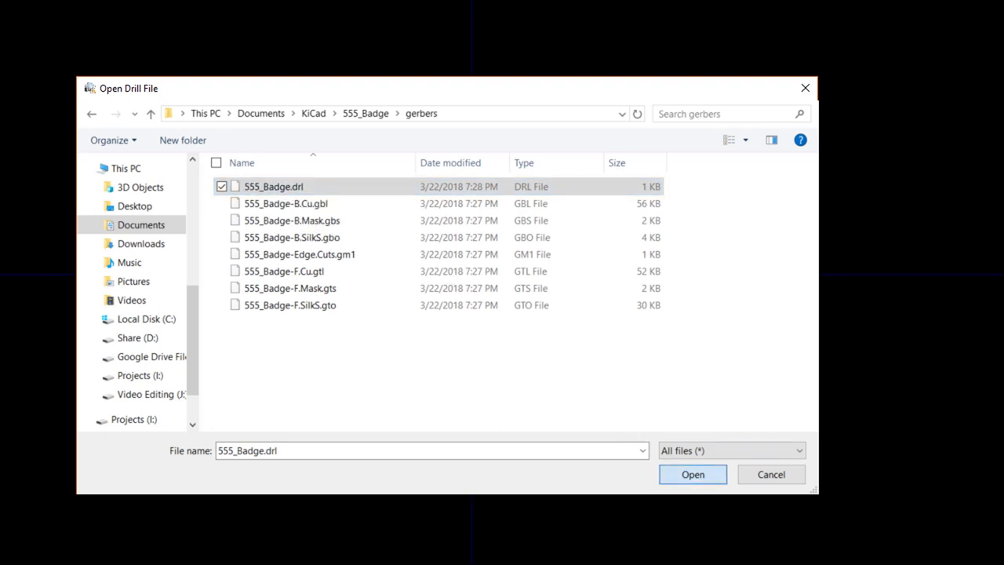
click(691, 473)
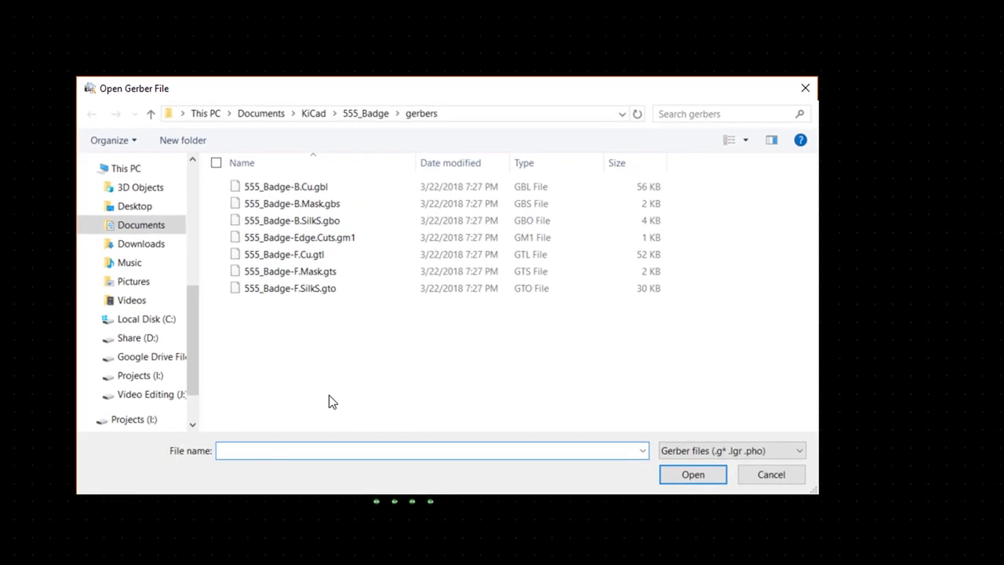
Load the Edge.Cuts, F.SilkS, F.Mask and F.Cu Gerber files into GerbView.
click(298, 237)
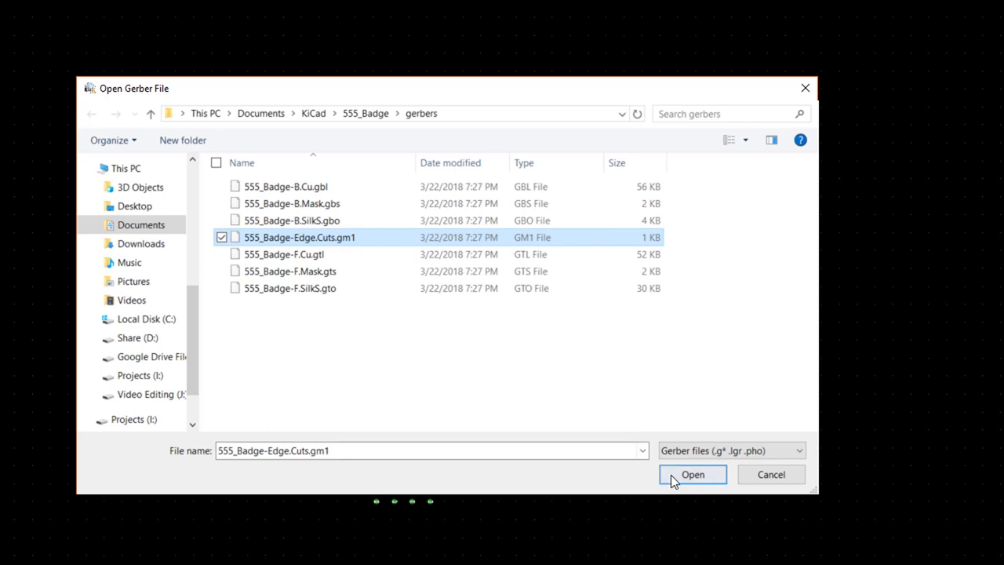
click(691, 473)
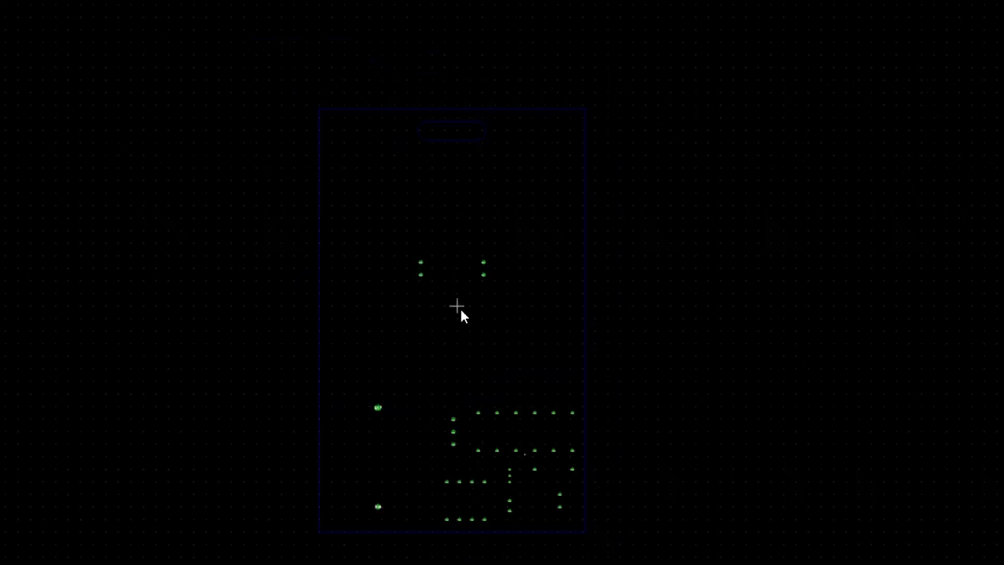
mouse_move(476, 321)
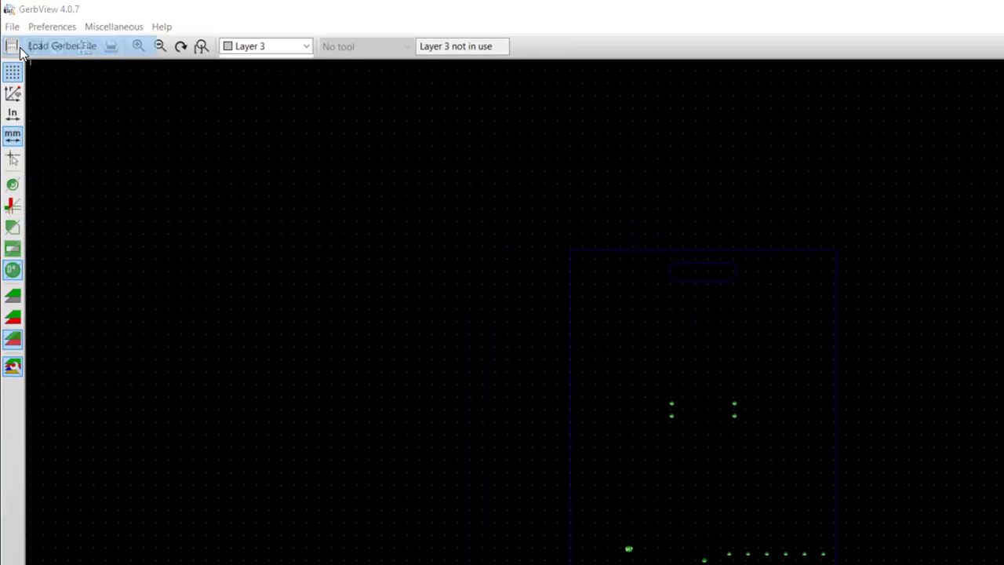
click(62, 46)
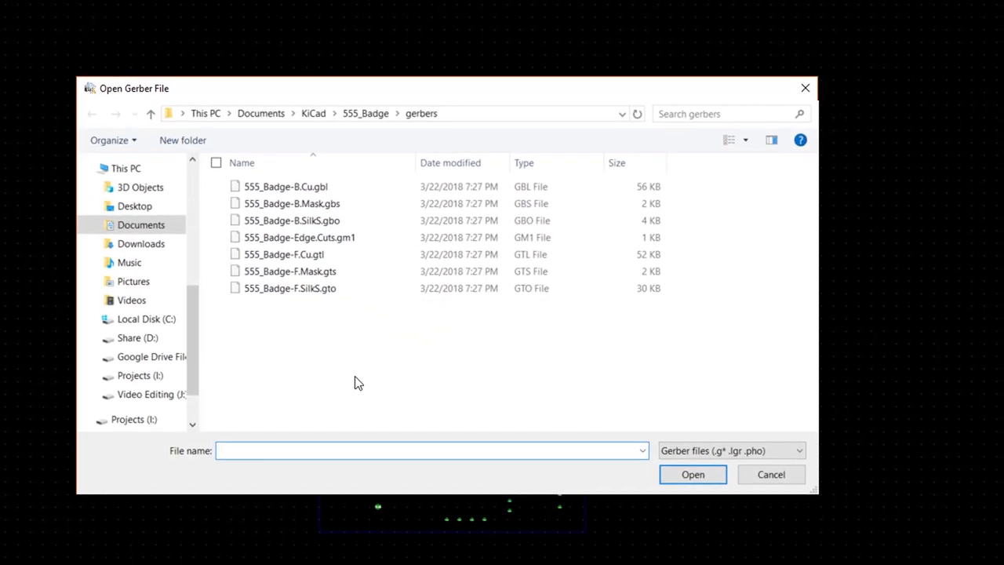
click(289, 287)
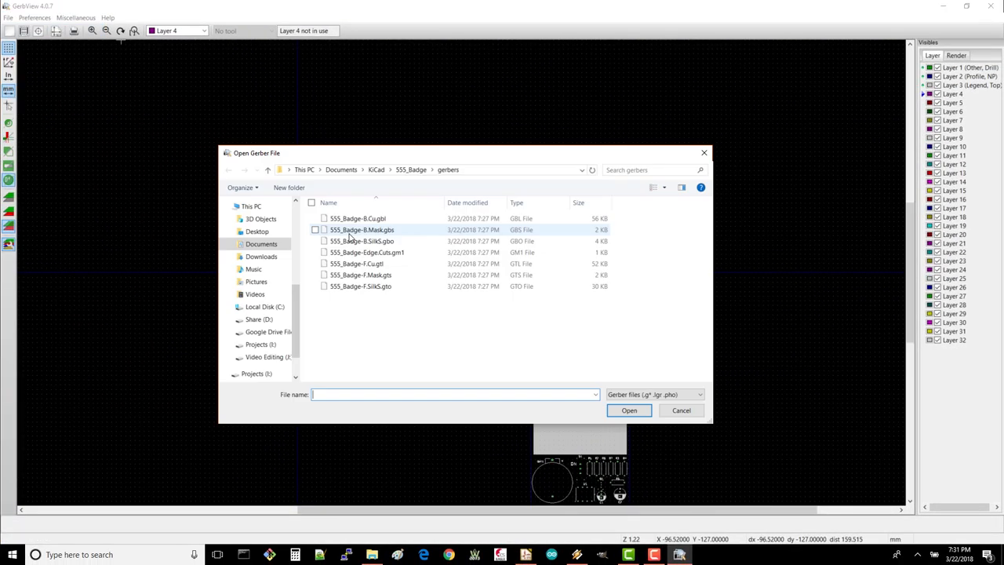
click(628, 410)
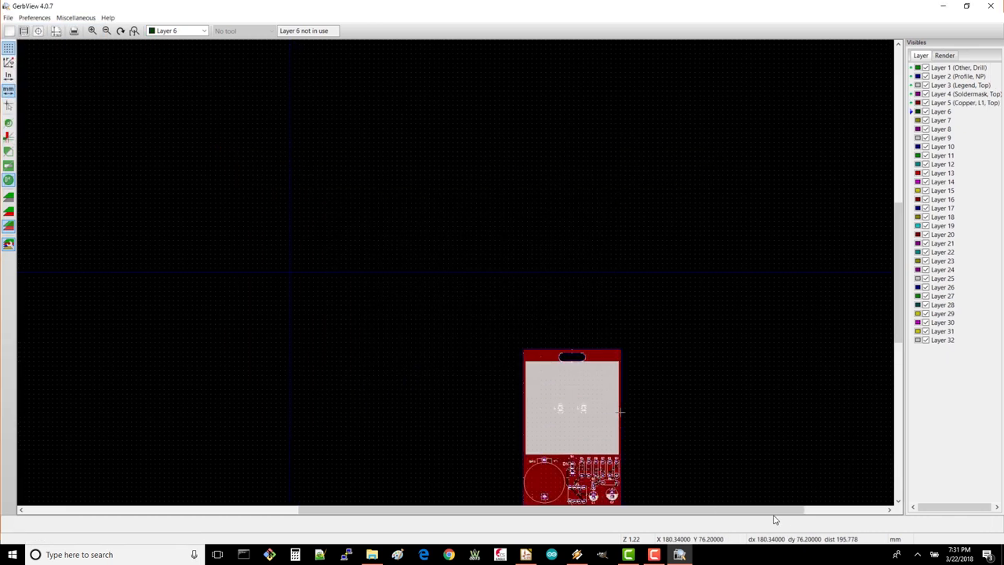
Toggle layers 3, 4 and 5 individually, then leave silkscreen, mask and copper hidden.
scroll(down, 3)
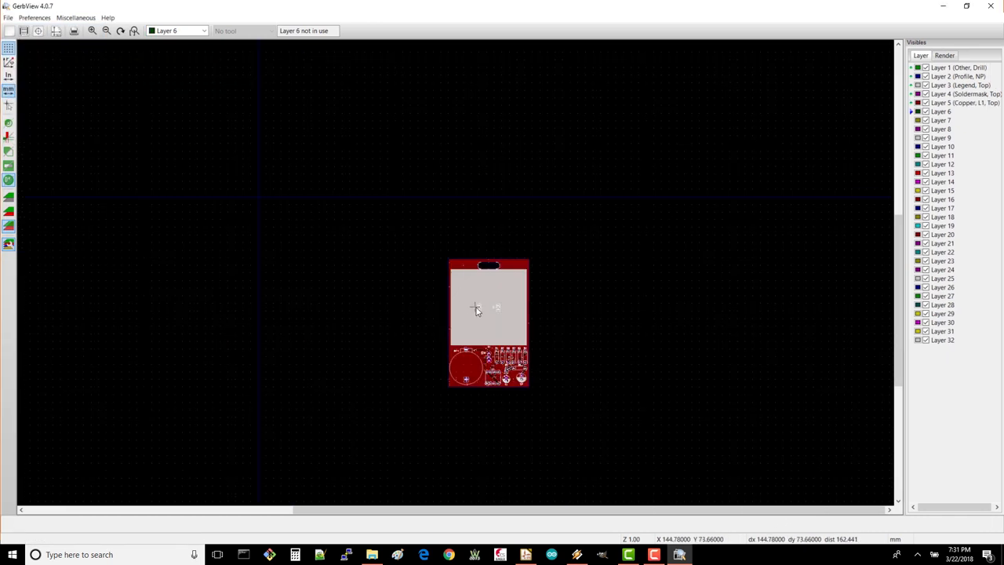
scroll(up, 3)
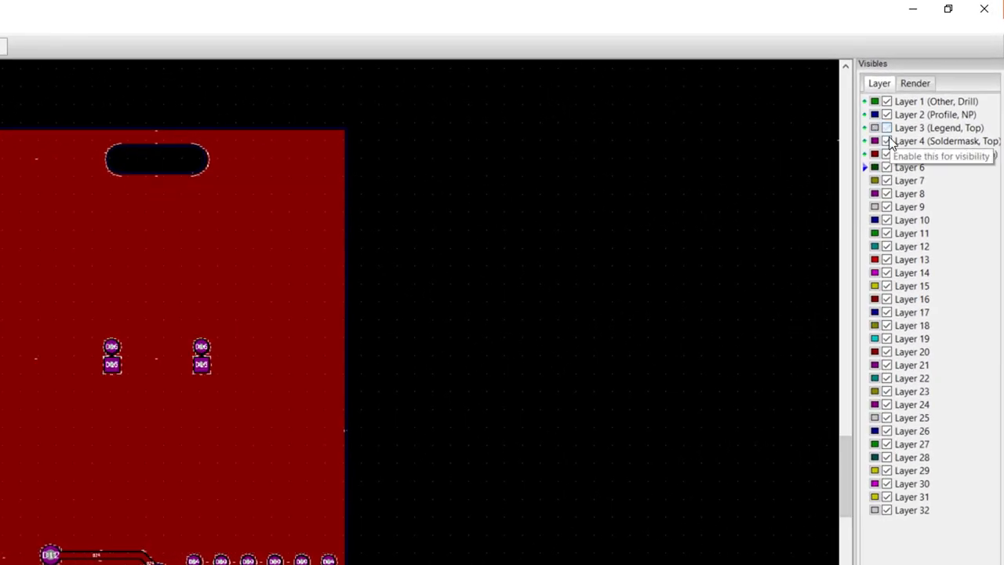
click(886, 140)
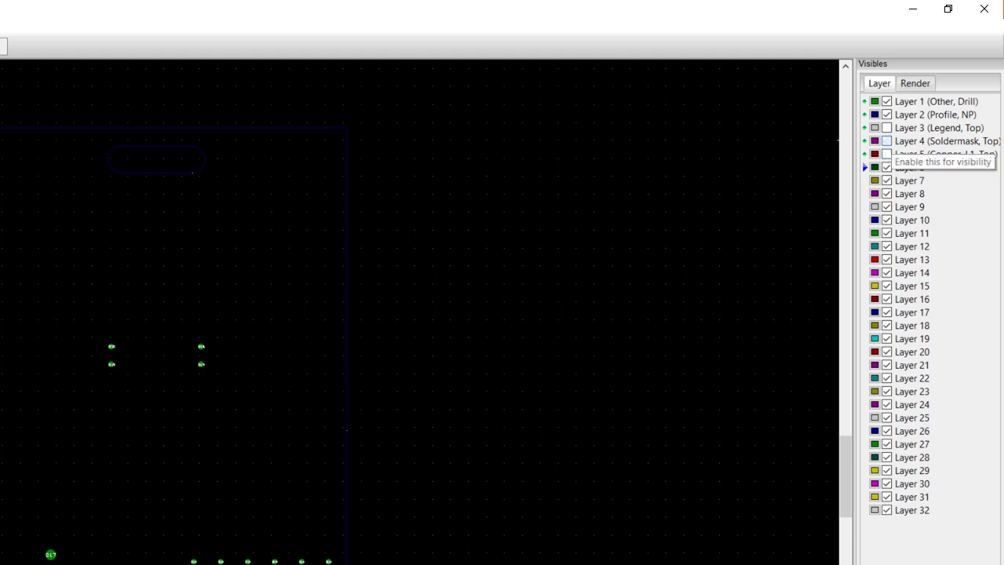
click(886, 141)
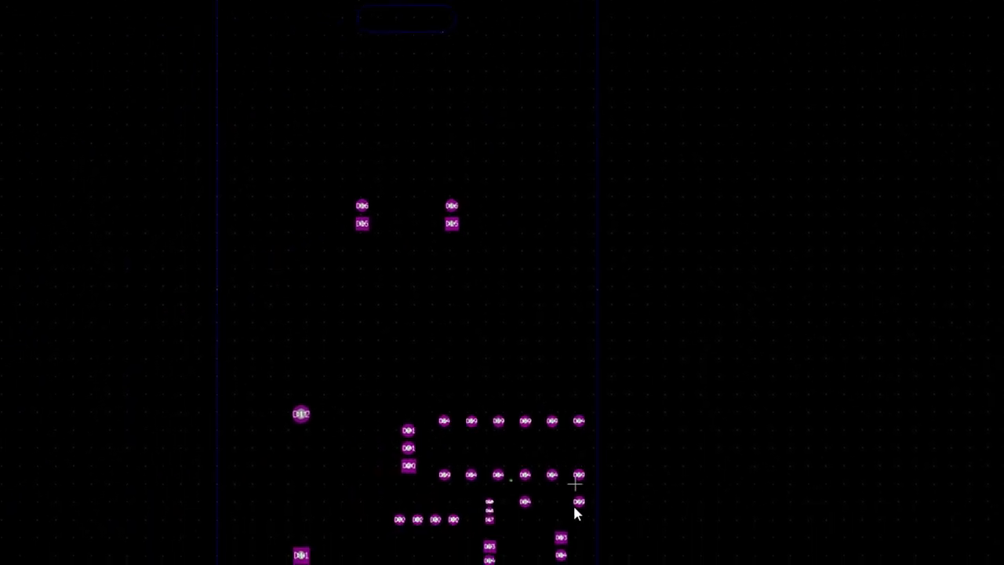
mouse_move(259, 74)
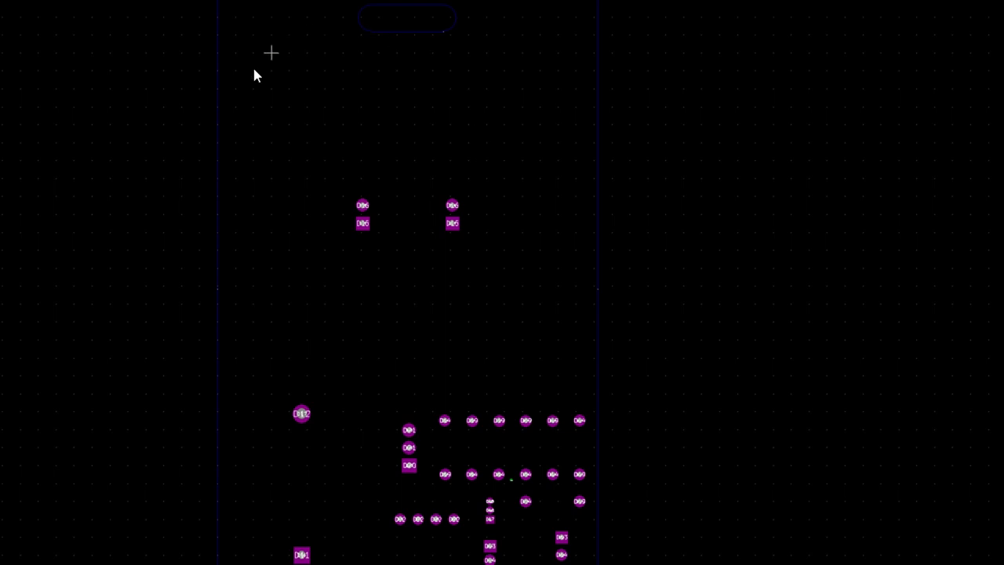
mouse_move(361, 231)
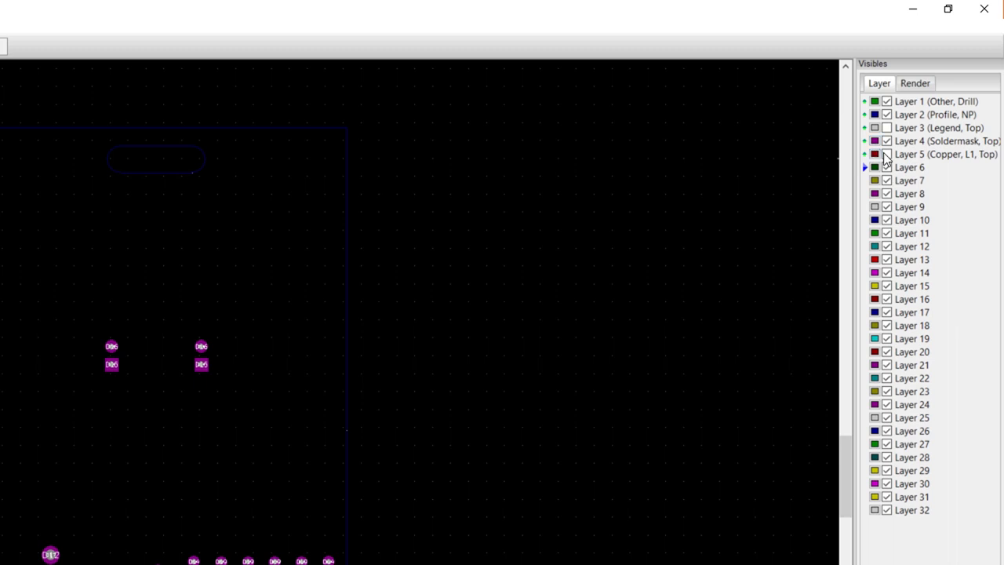
click(886, 154)
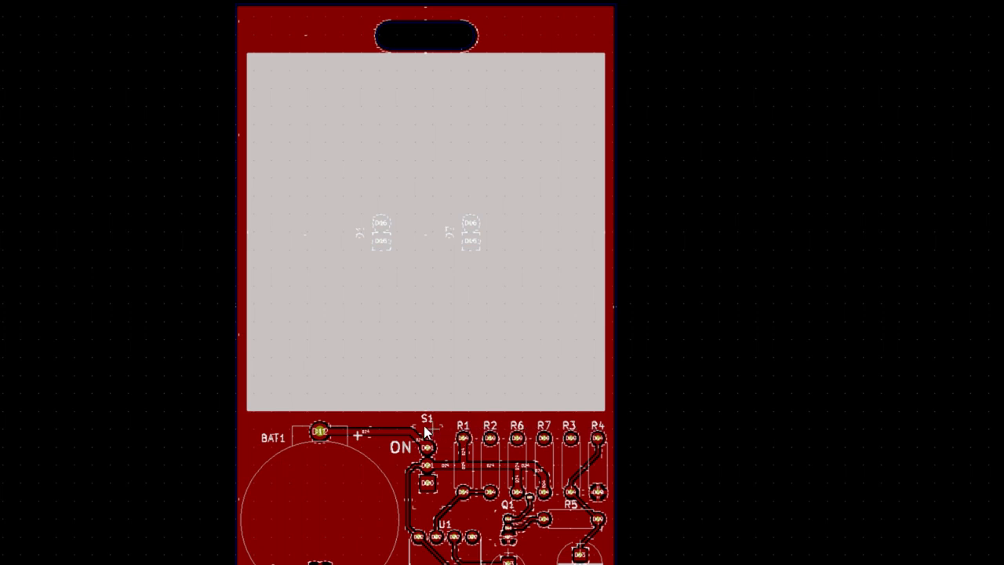
mouse_move(461, 523)
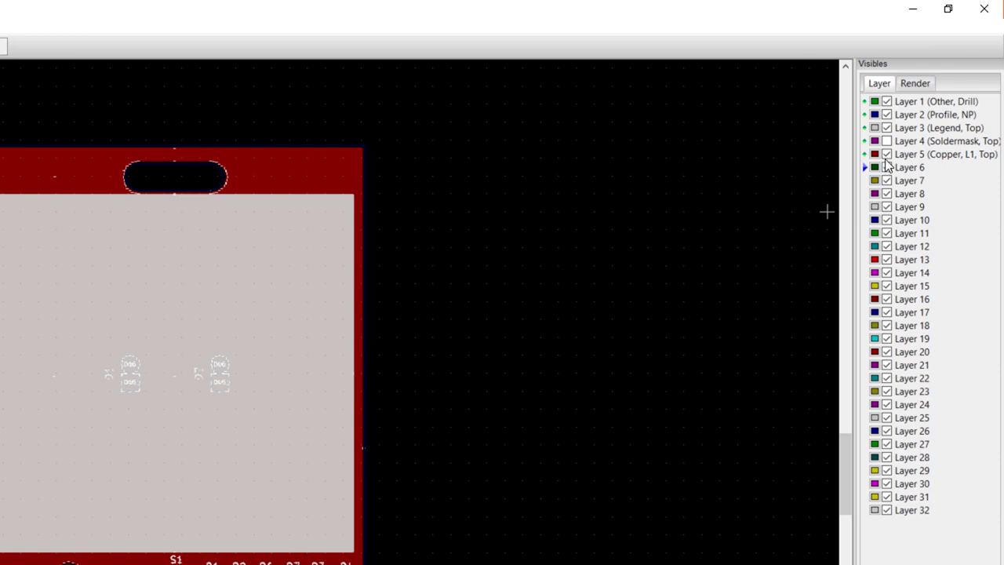
click(886, 140)
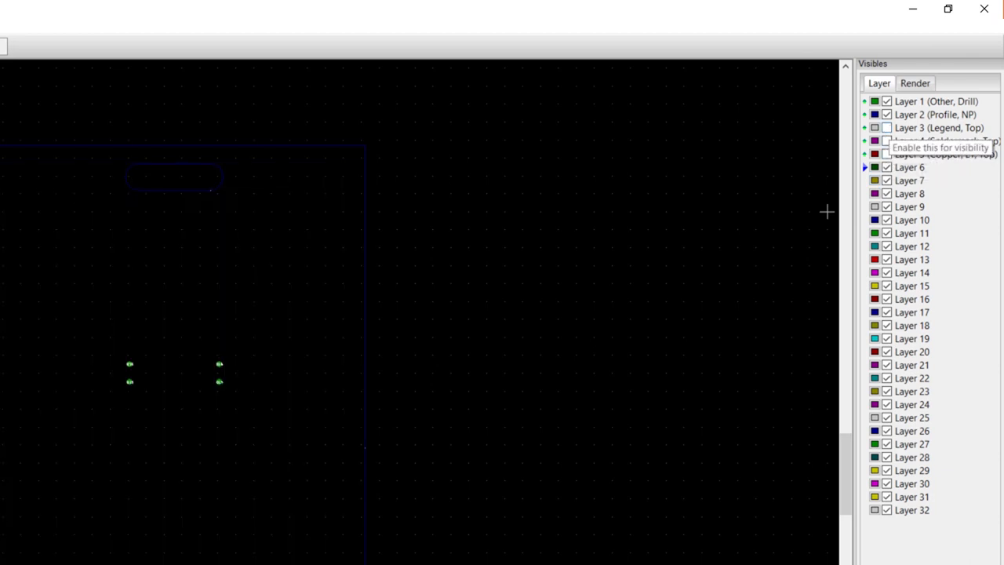
click(13, 26)
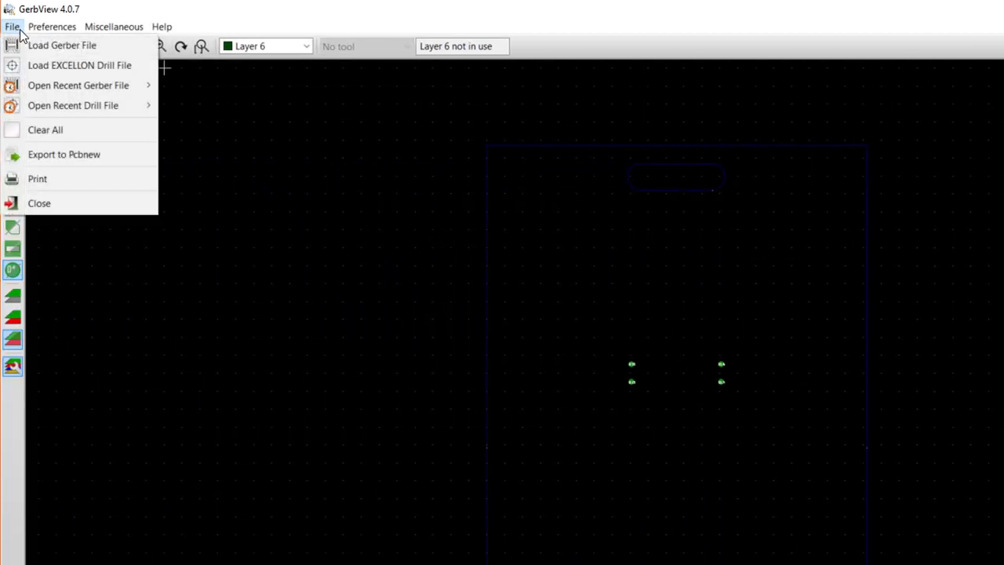
Load the B.SilkS, B.Mask and 555_Badge-B.Cu.gbl Gerber files.
click(61, 45)
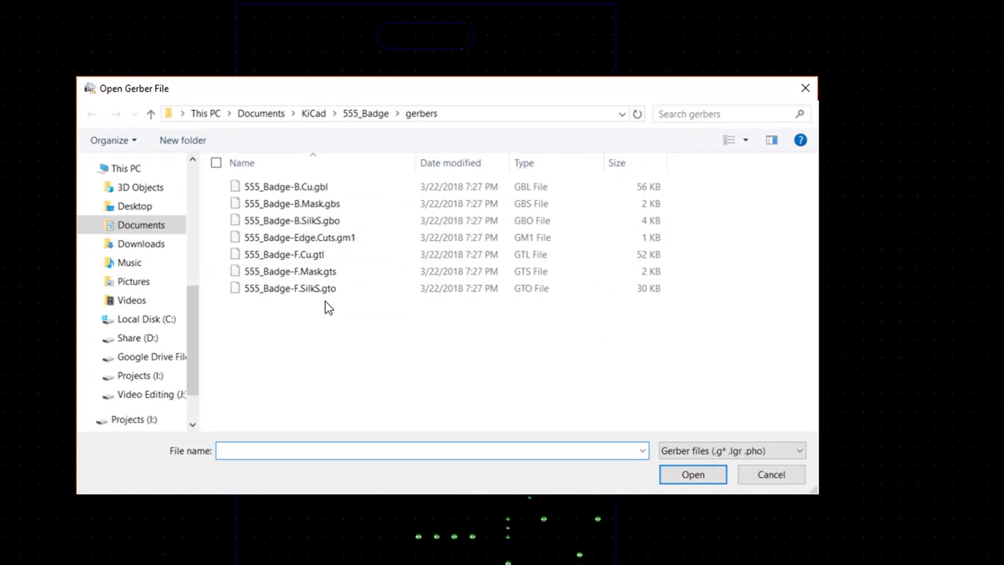
click(691, 474)
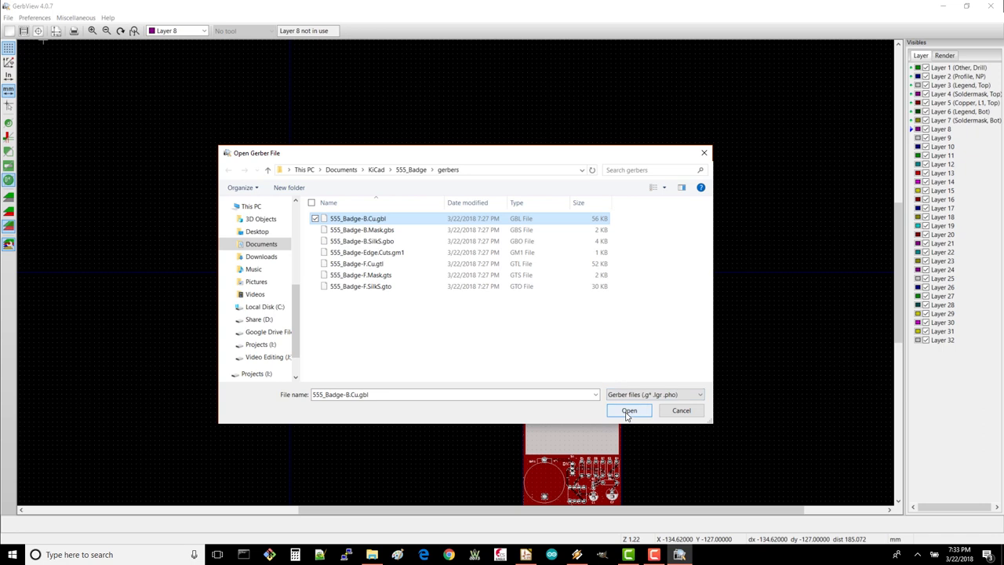
click(628, 410)
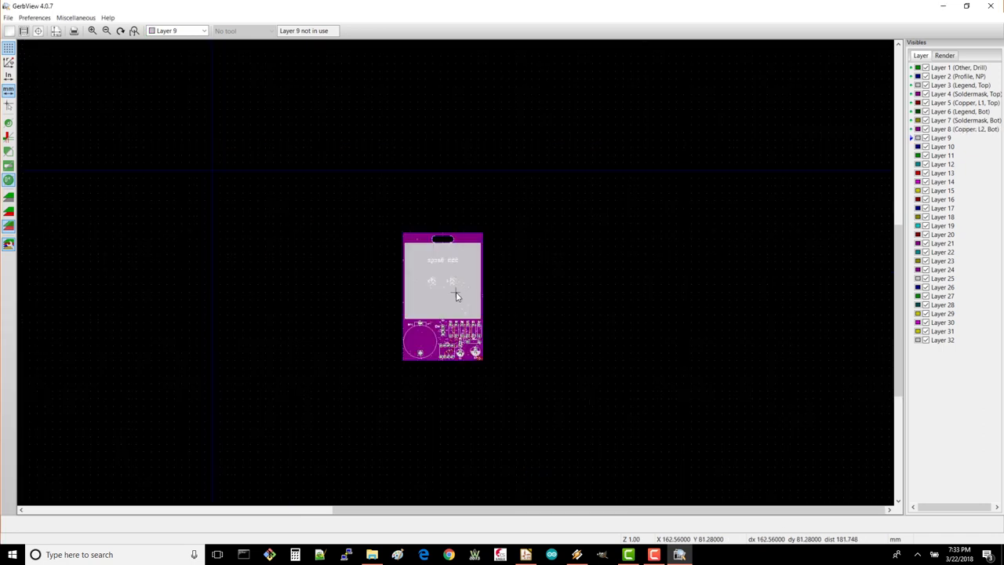
scroll(up, 3)
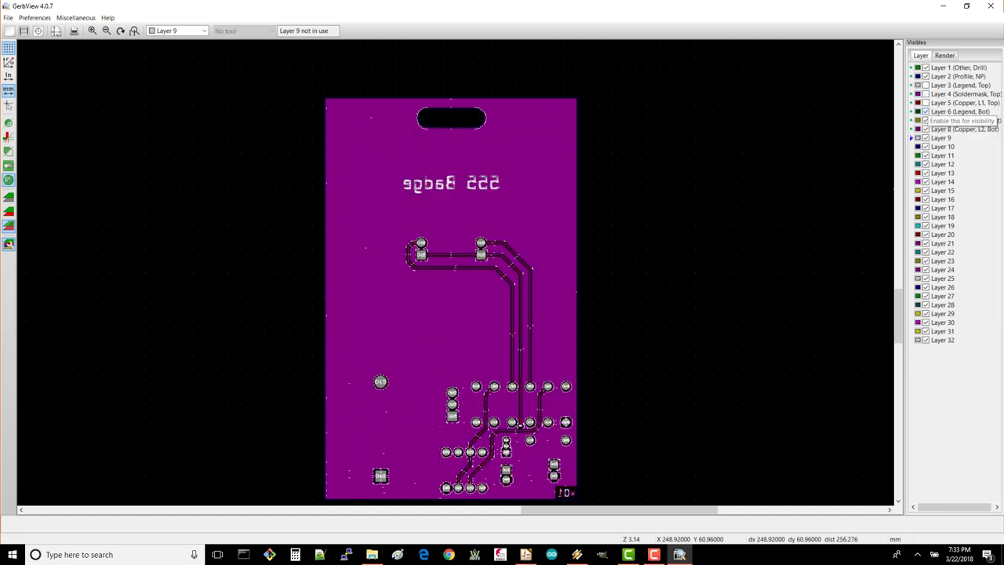
click(917, 137)
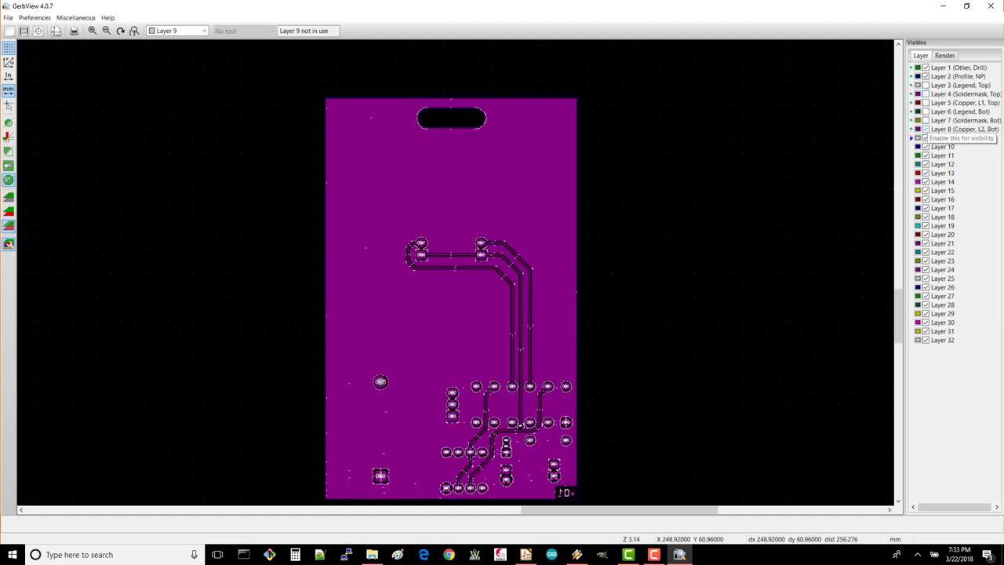
click(918, 110)
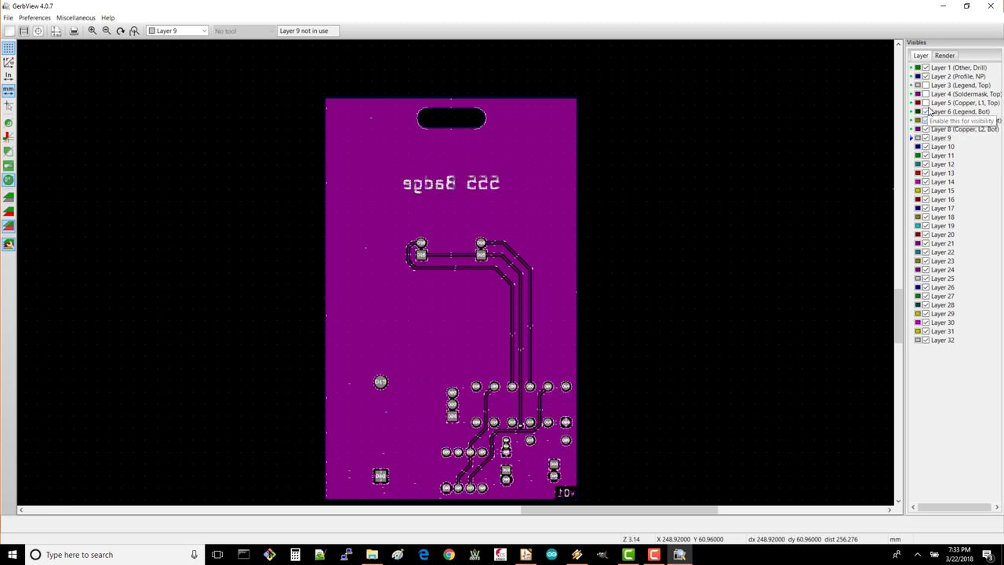
click(925, 93)
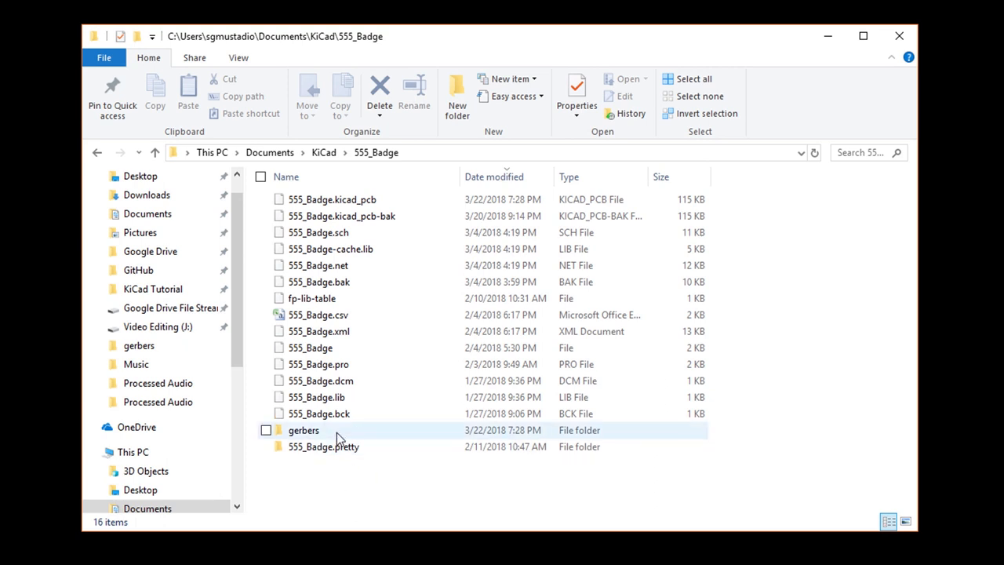
Compress the gerbers folder's files into a zip archive named 555_Badge_v01.
double_click(303, 430)
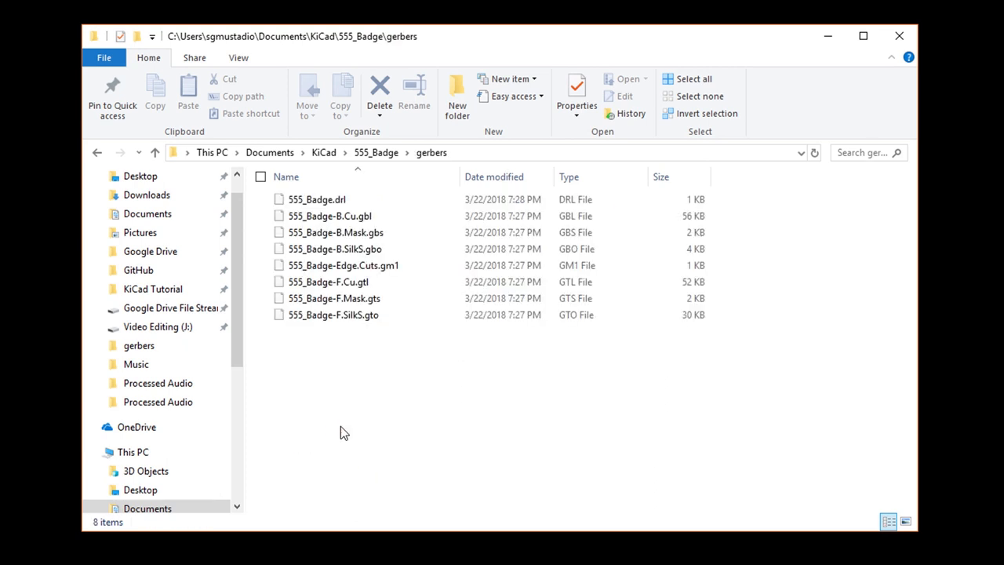
right_click(317, 215)
text(555_Badge_v01.zip)
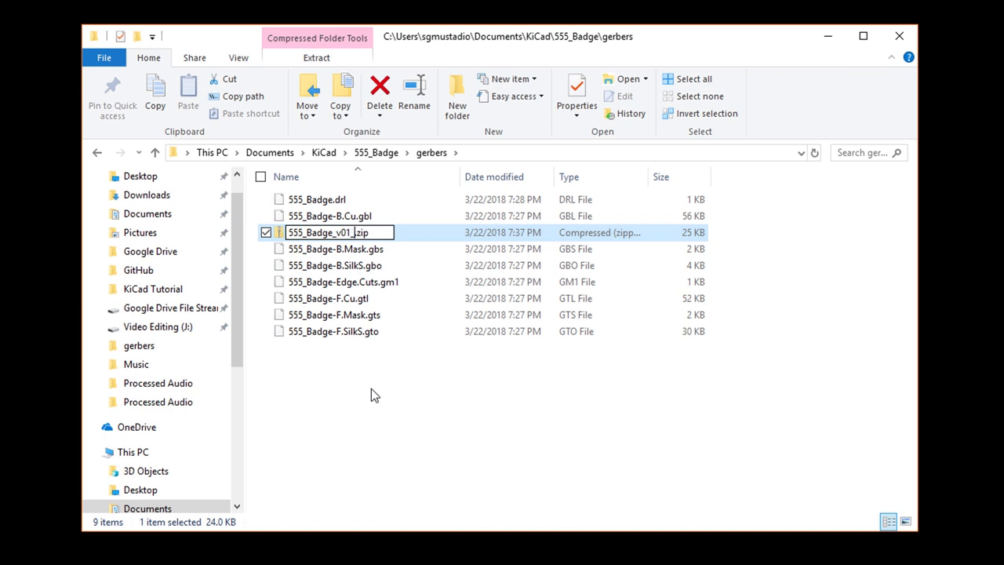
key(Return)
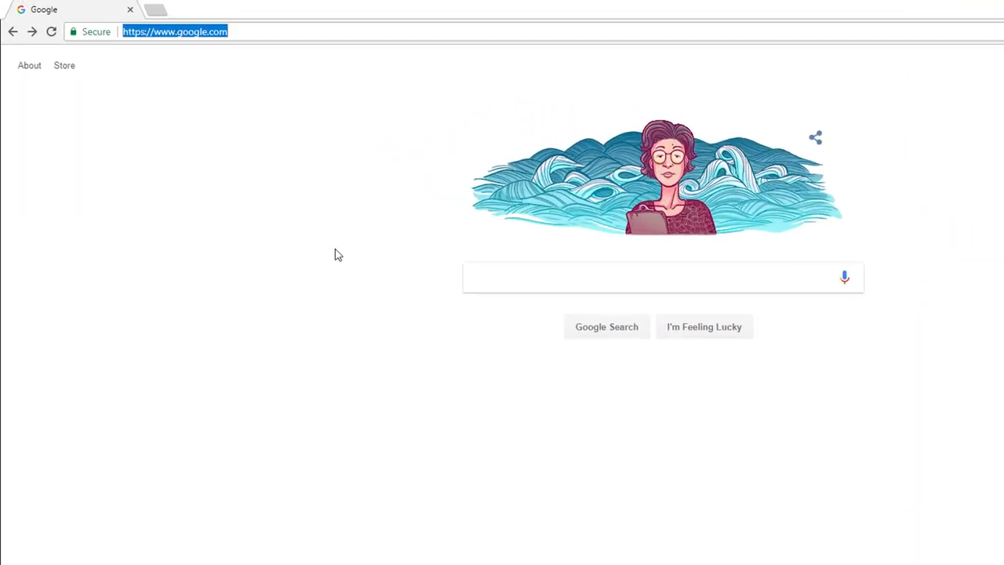
Upload 555_Badge_v01_Gerbers.zip on oshpark.com.
text(oshpark.com)
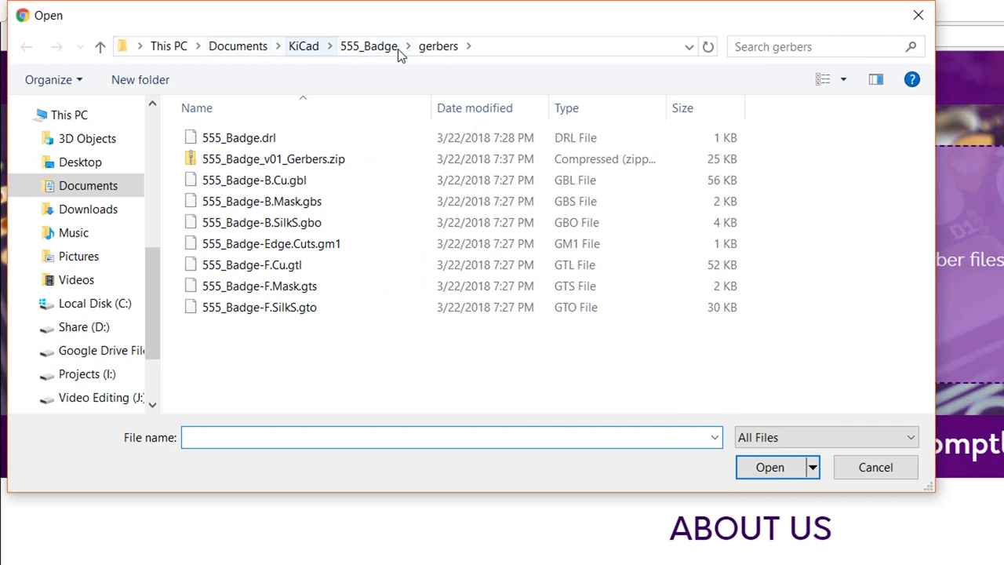
click(273, 158)
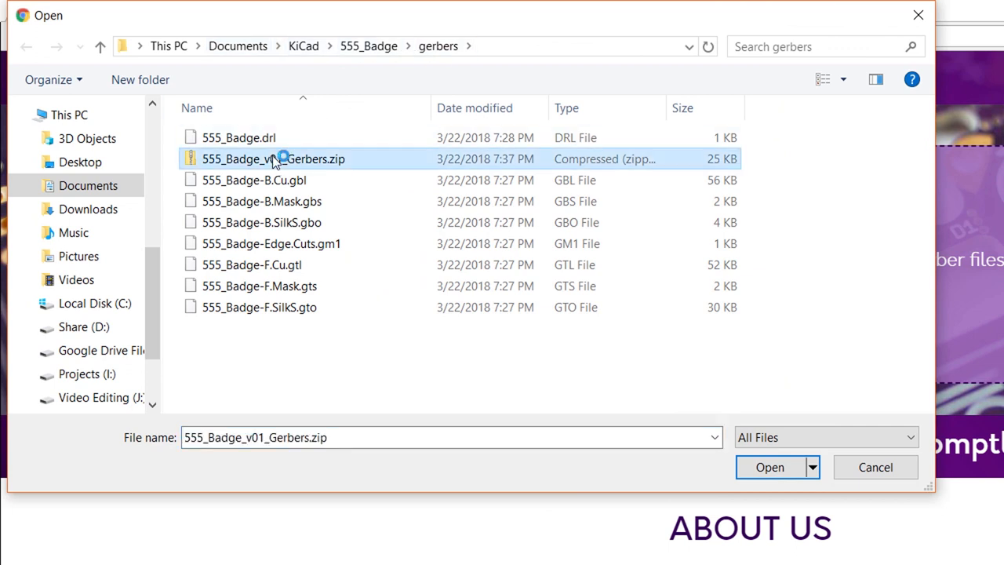
click(769, 467)
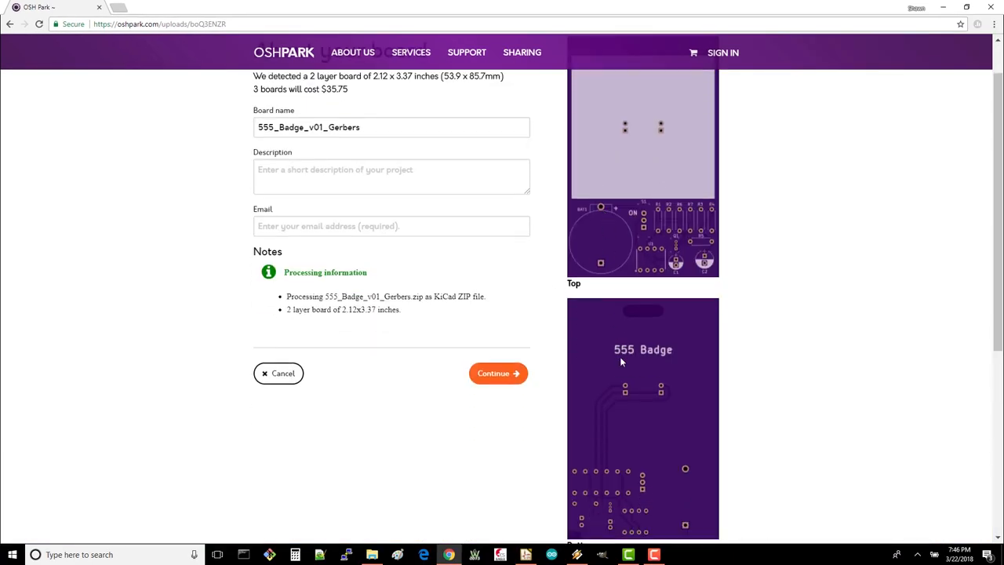
scroll(up, 3)
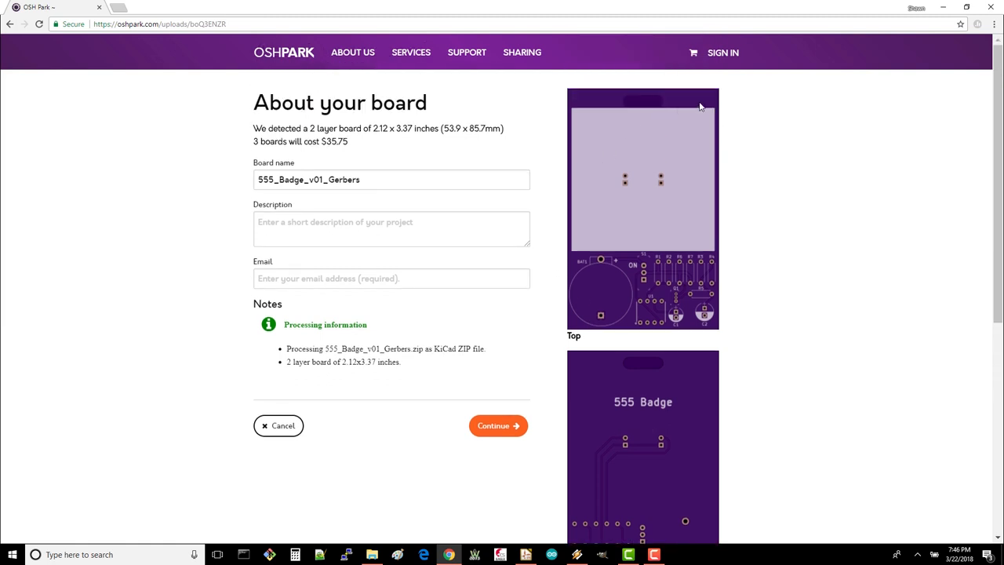
mouse_move(557, 346)
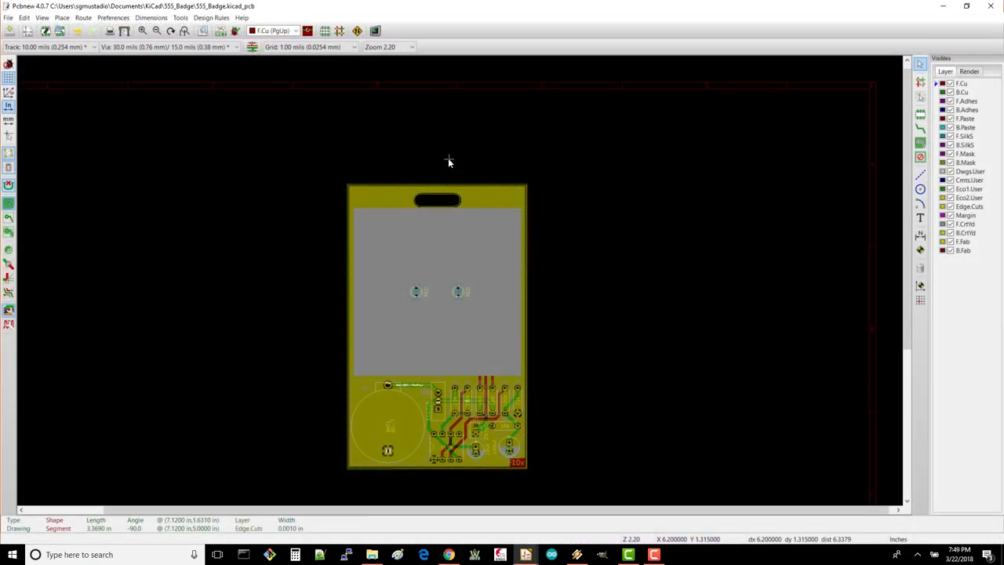
mouse_move(453, 164)
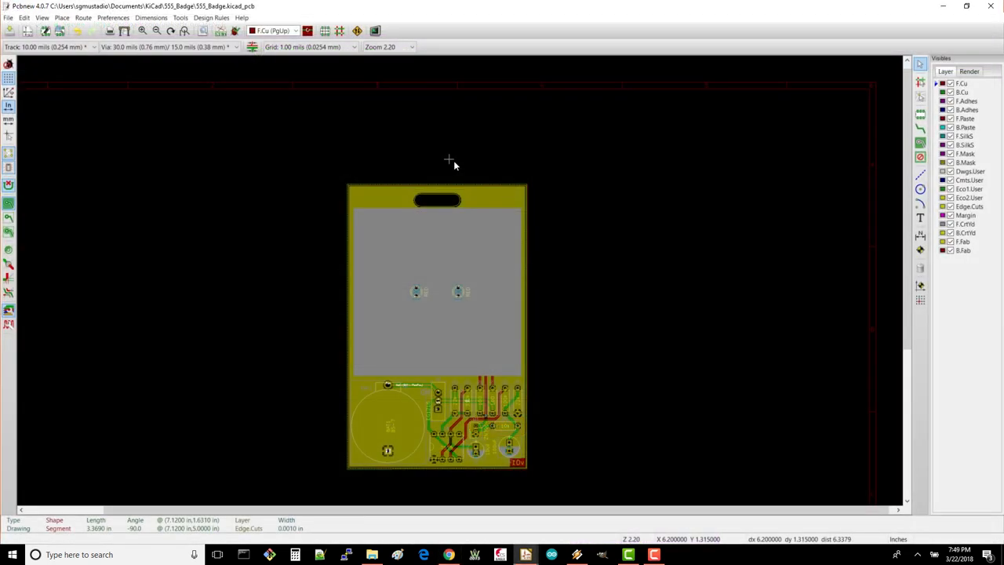
scroll(up, 3)
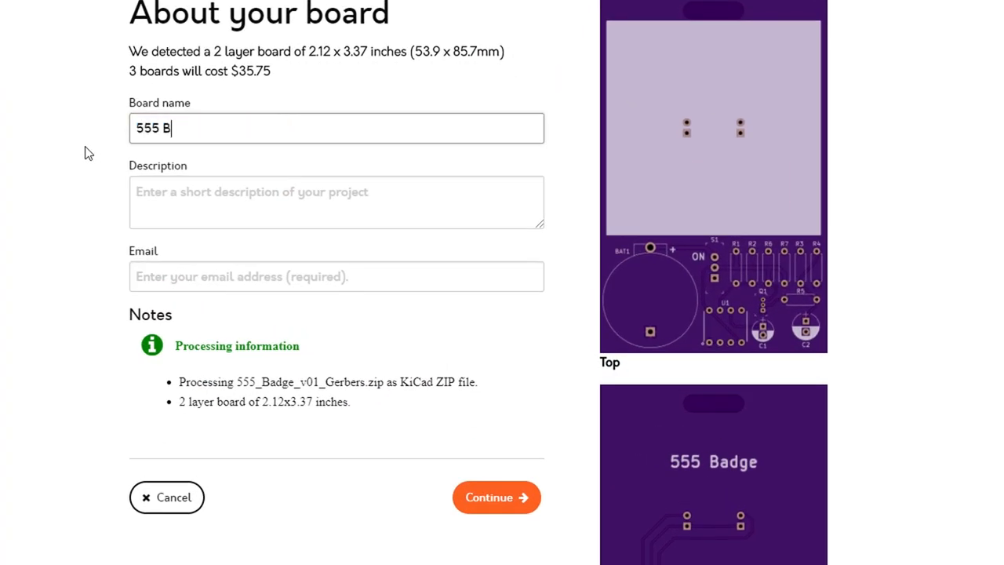
Name the board '555 Badge v01', describe it 'My first board!', and submit a contact email.
text(adge v01)
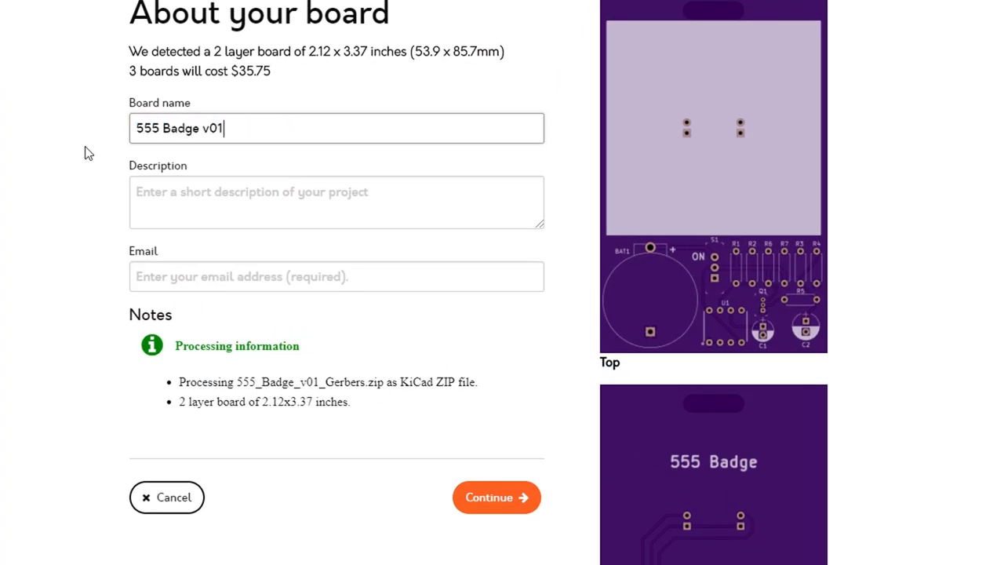
text(My)
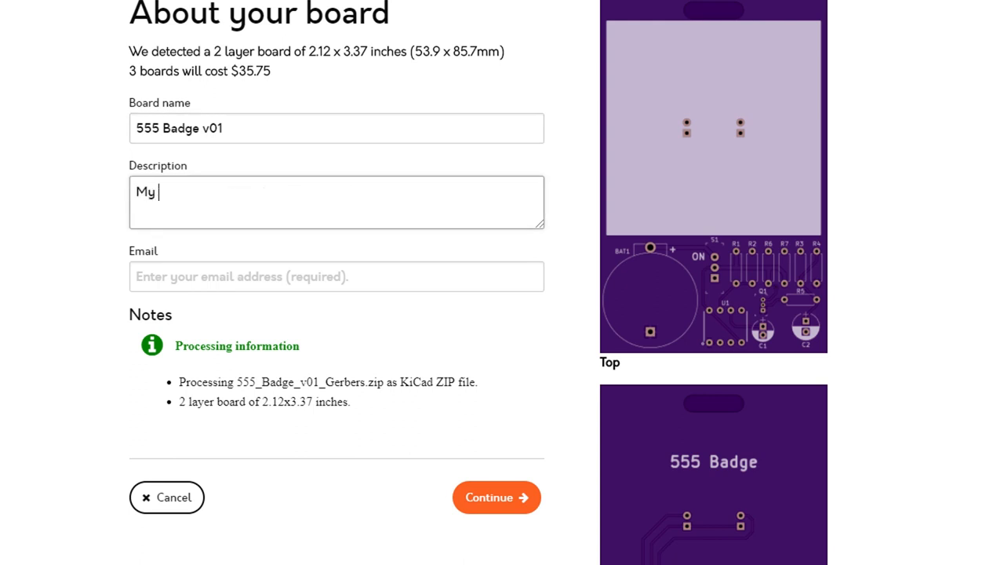
text(first board!)
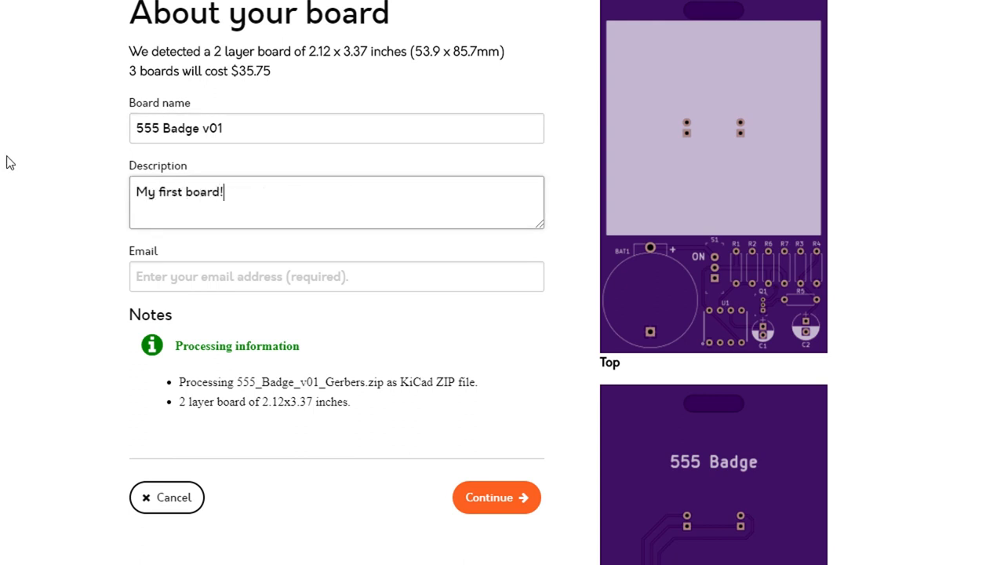
text(myemail@)
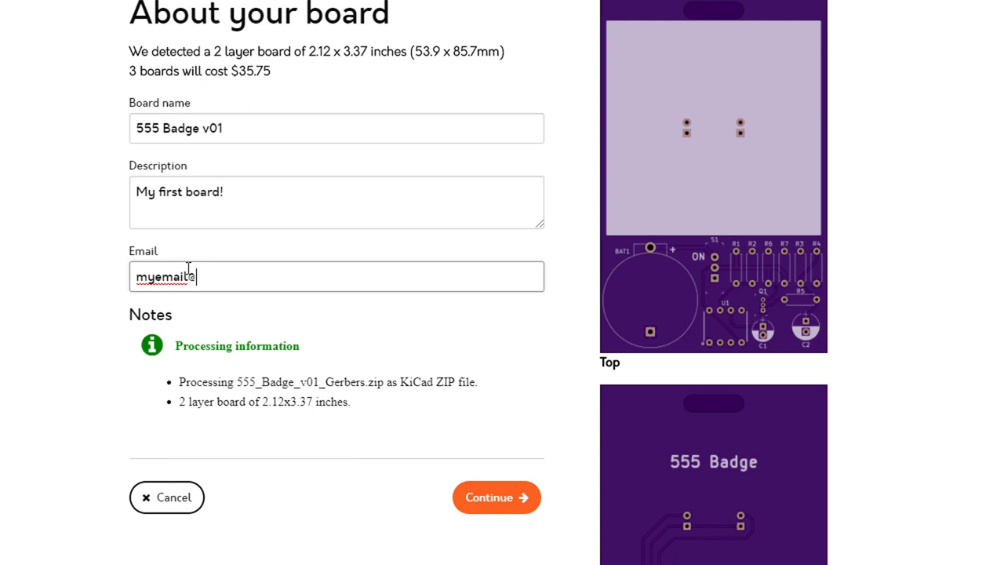
text(@something.com)
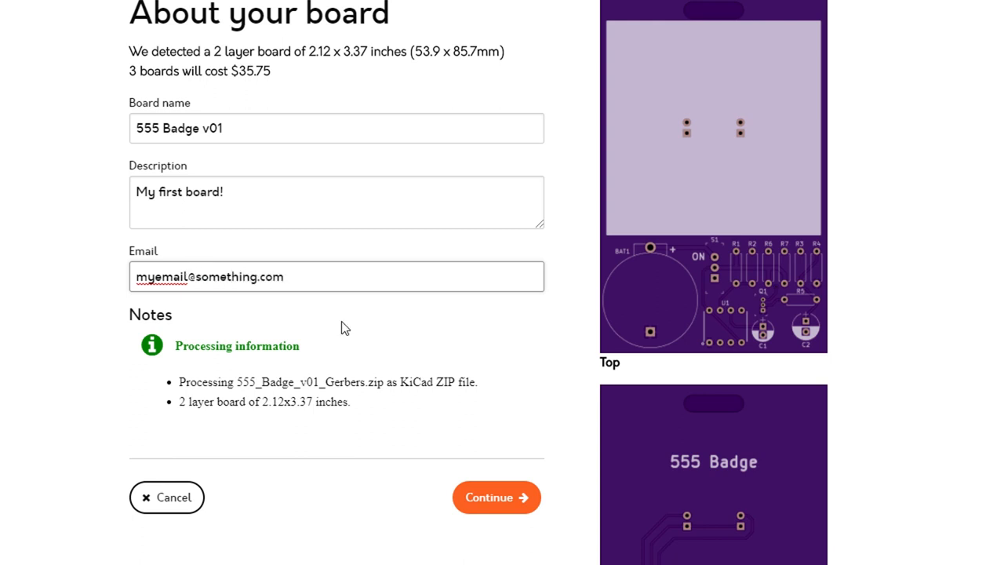
click(495, 497)
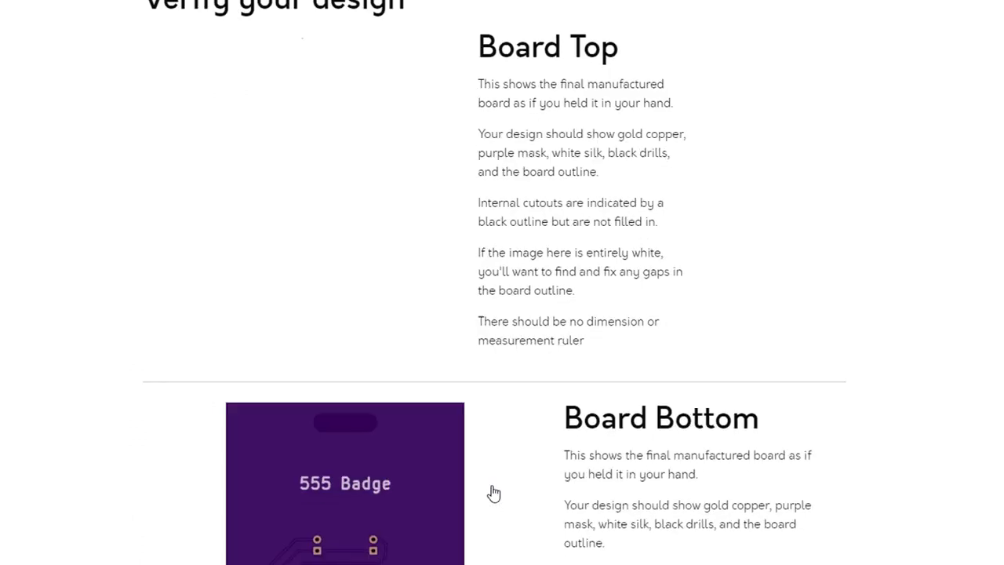
Review the board layer renders on the Verify your design page.
scroll(up, 3)
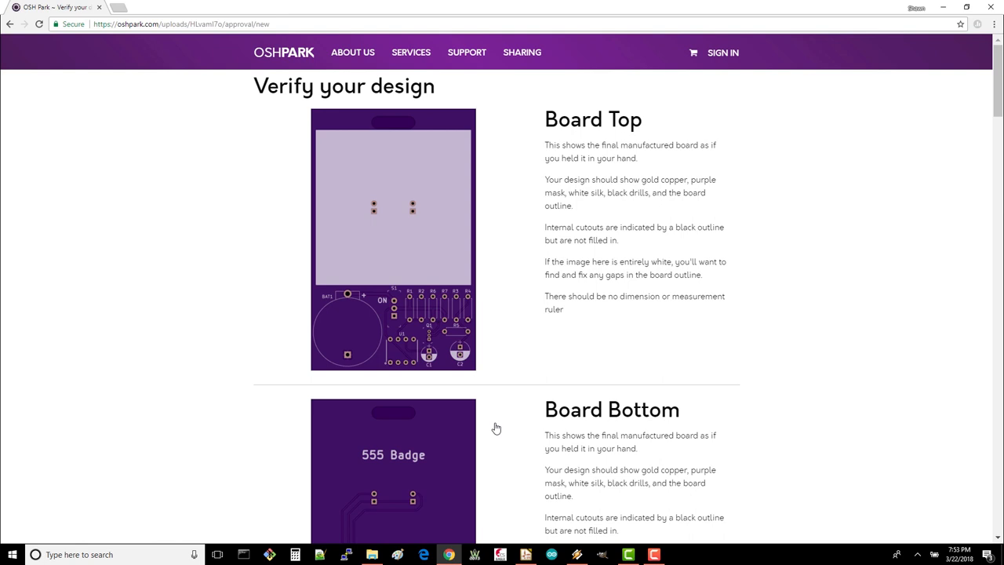
mouse_move(752, 327)
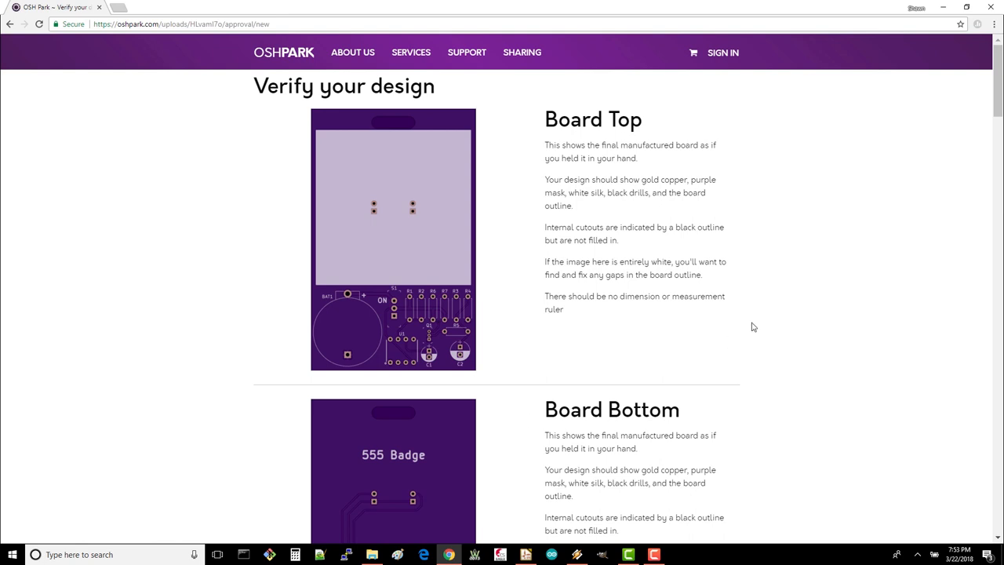
scroll(down, 3)
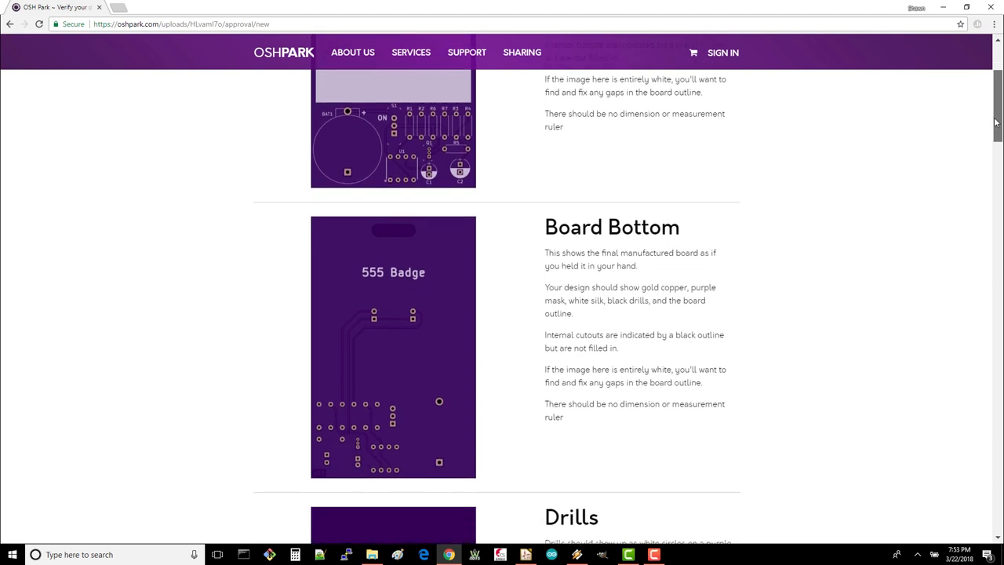
scroll(down, 3)
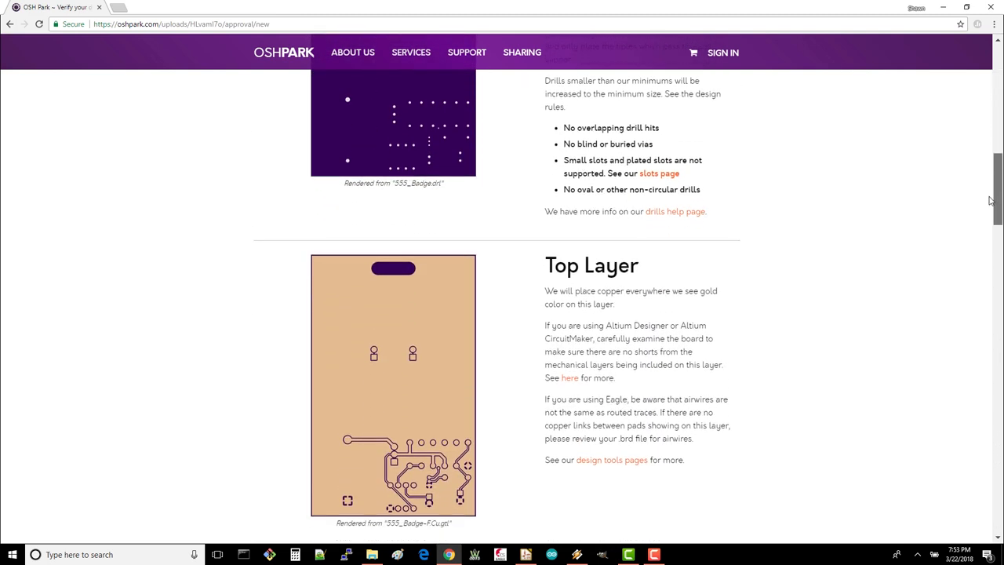
scroll(down, 3)
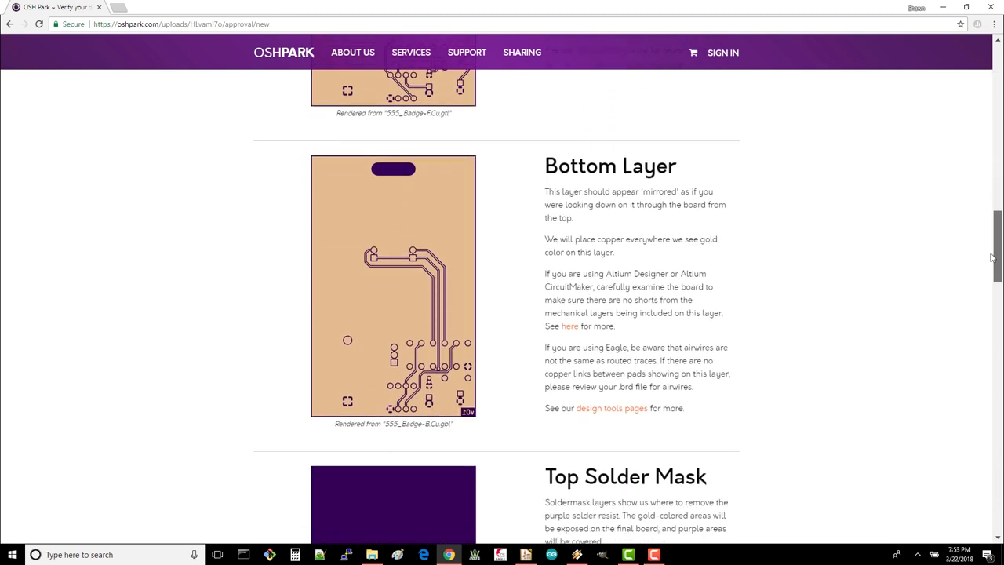
scroll(down, 3)
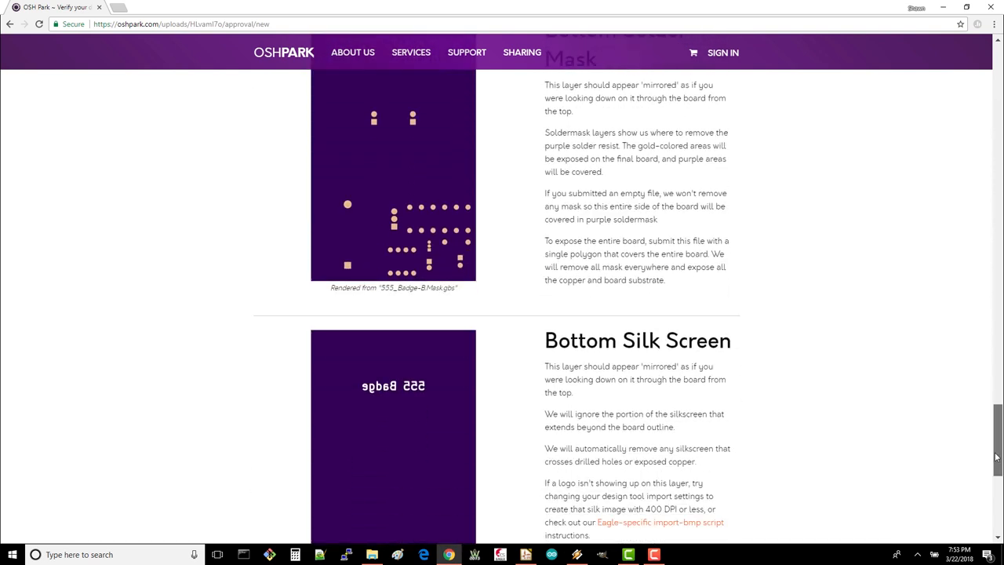
scroll(down, 3)
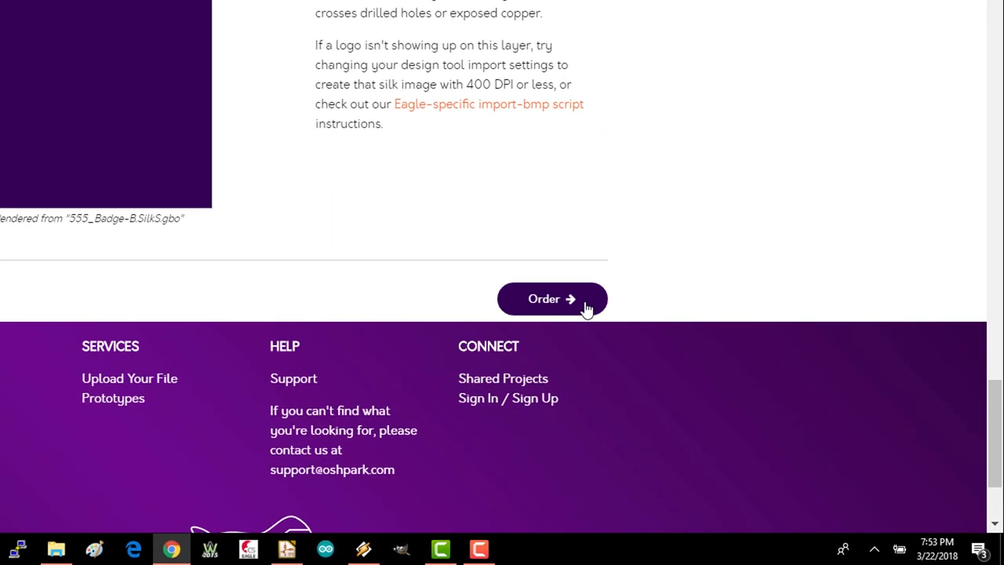
Order 555 Badge v01 (three boards, $35.75) and check out to the shipping form.
click(551, 298)
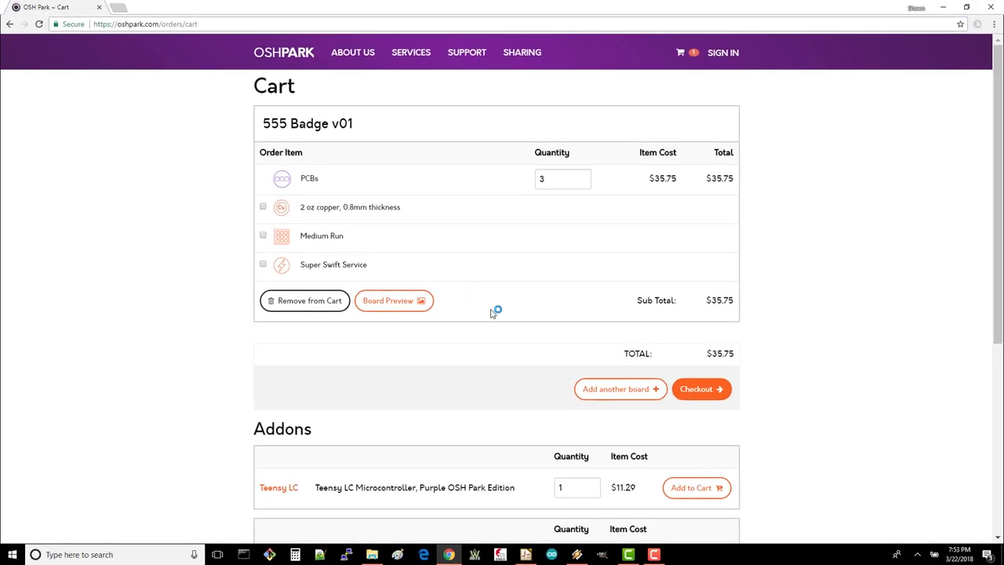
mouse_move(532, 205)
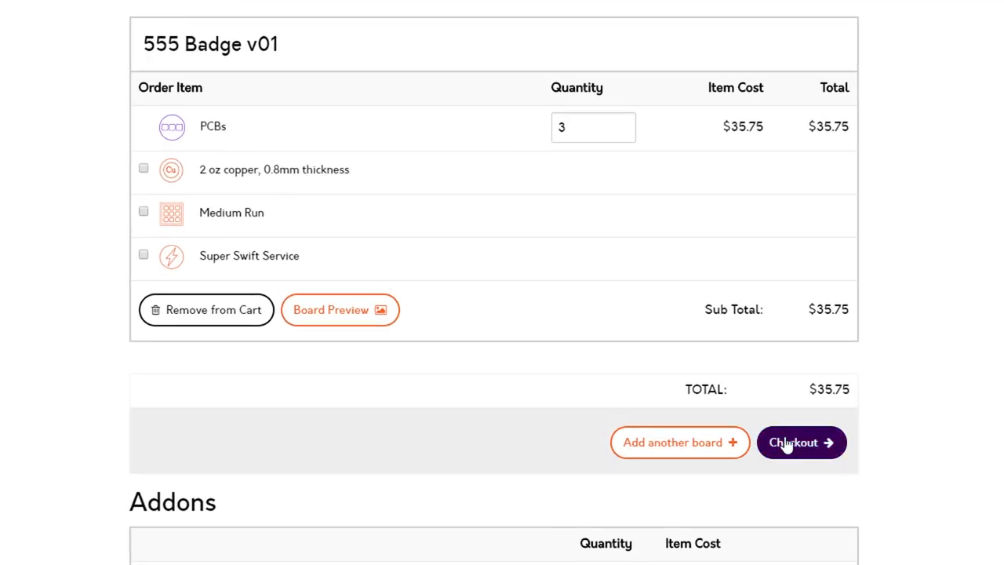
click(801, 442)
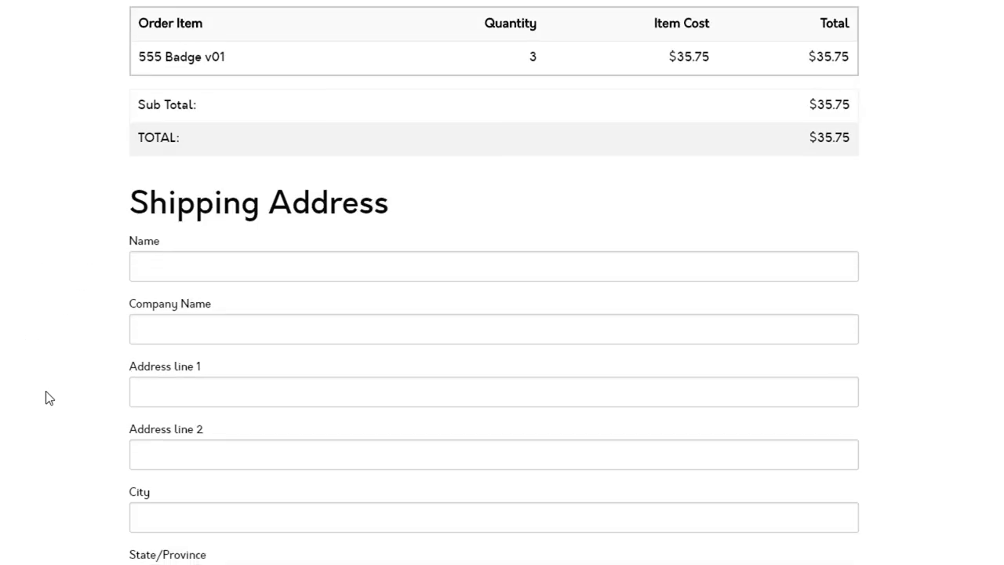
scroll(down, 3)
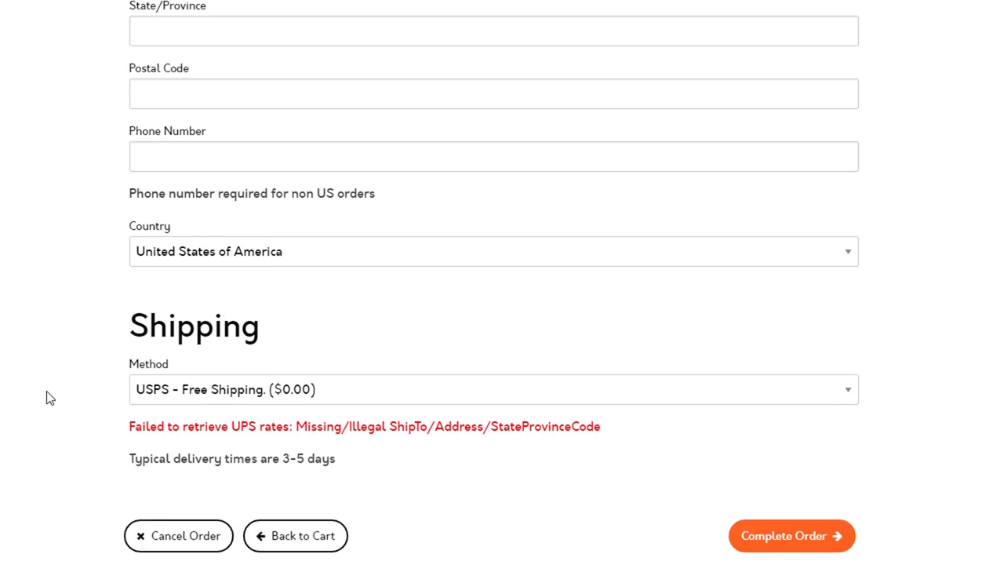